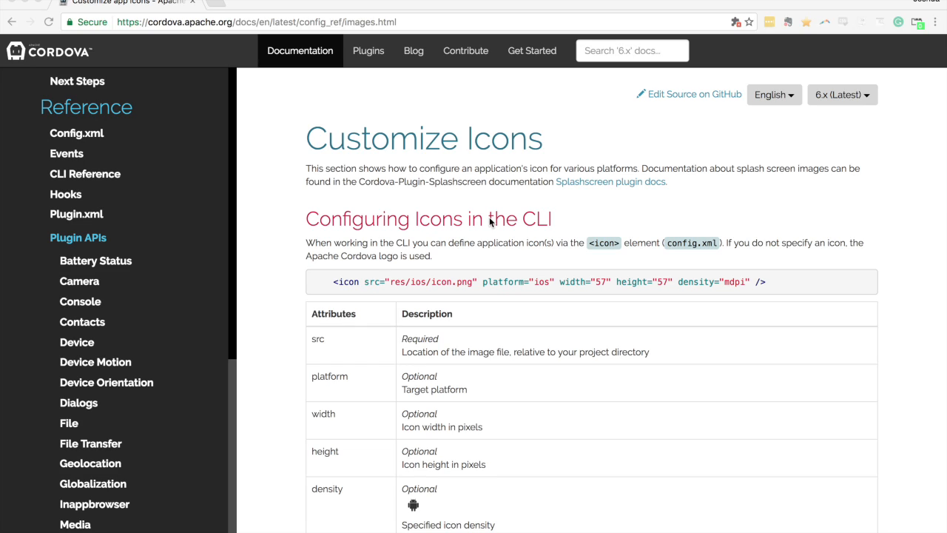
Run 'ionic help resources' in iTerm2 to list the icon and splash screen options.
scroll("down", 3)
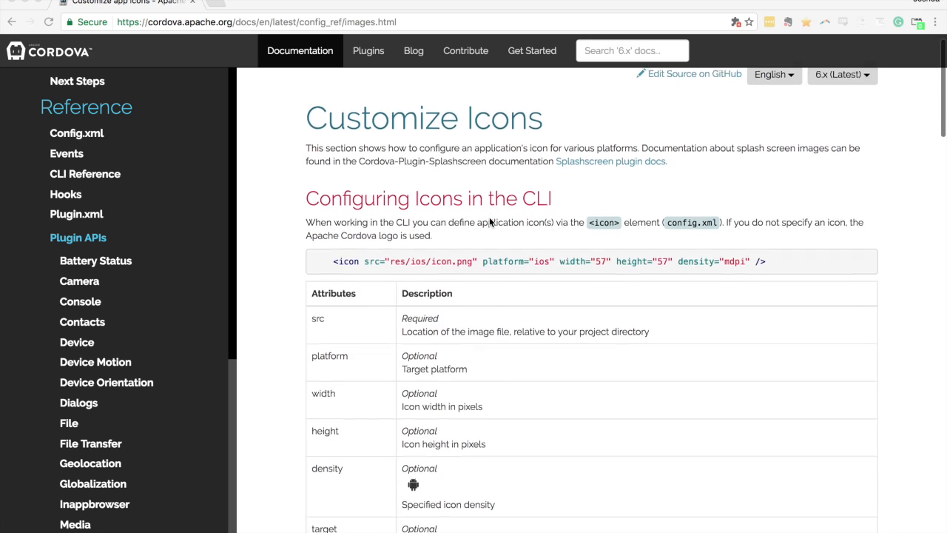
scroll("down", 3)
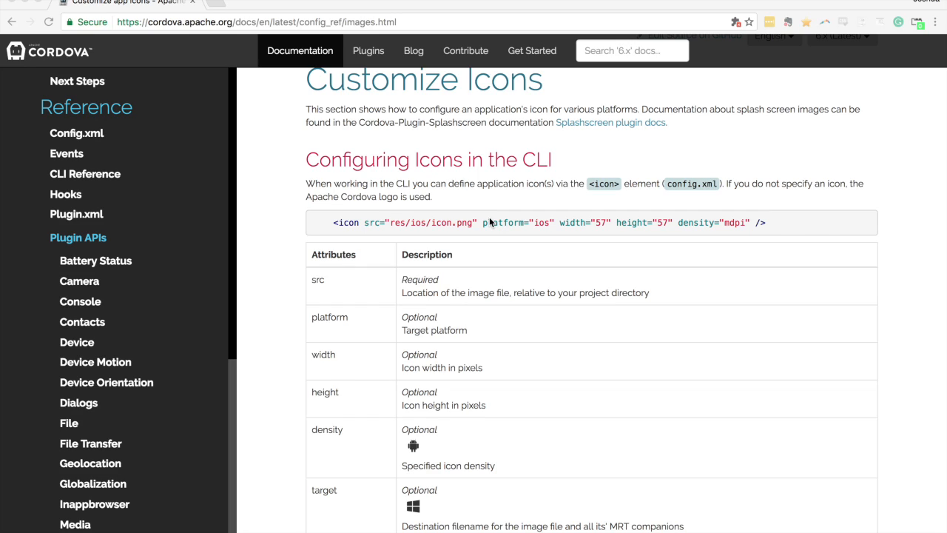
mouse_move(482, 260)
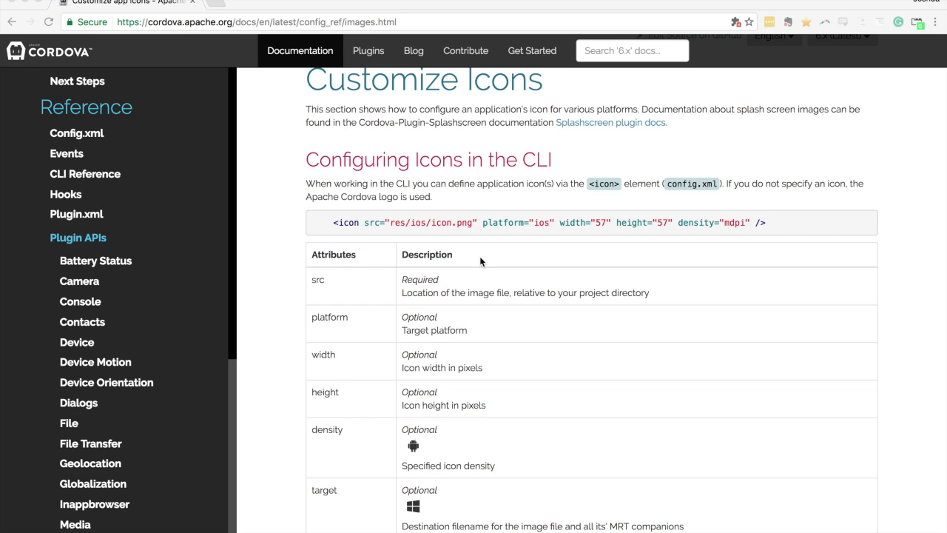
mouse_move(484, 263)
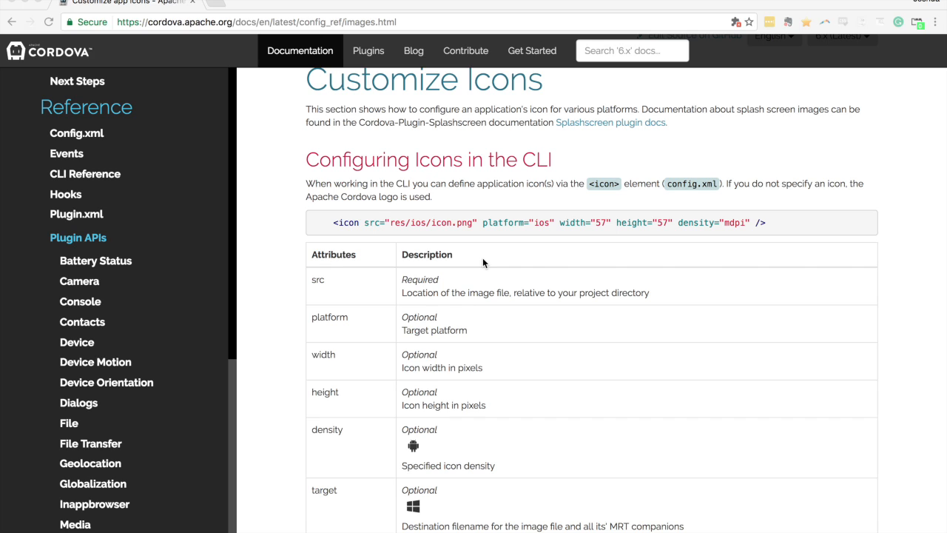
scroll("down", 3)
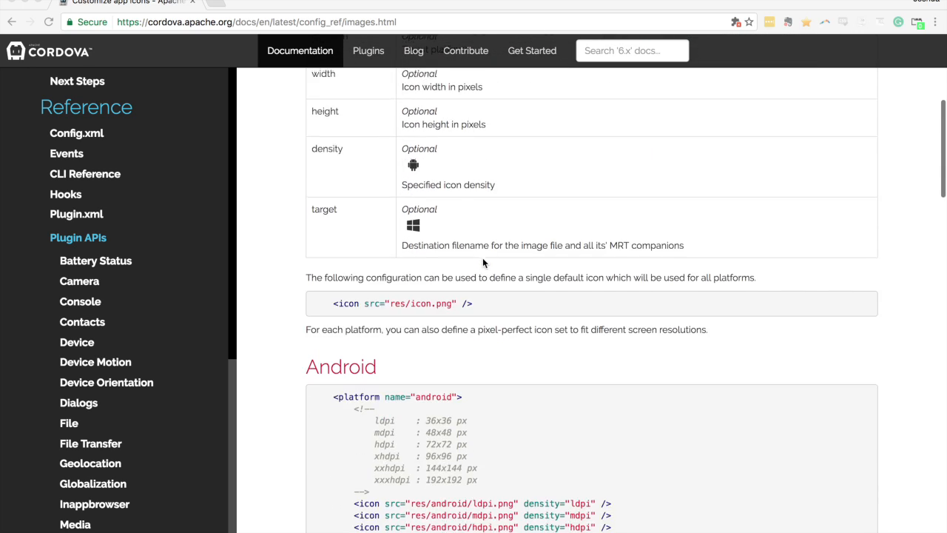
scroll("down", 3)
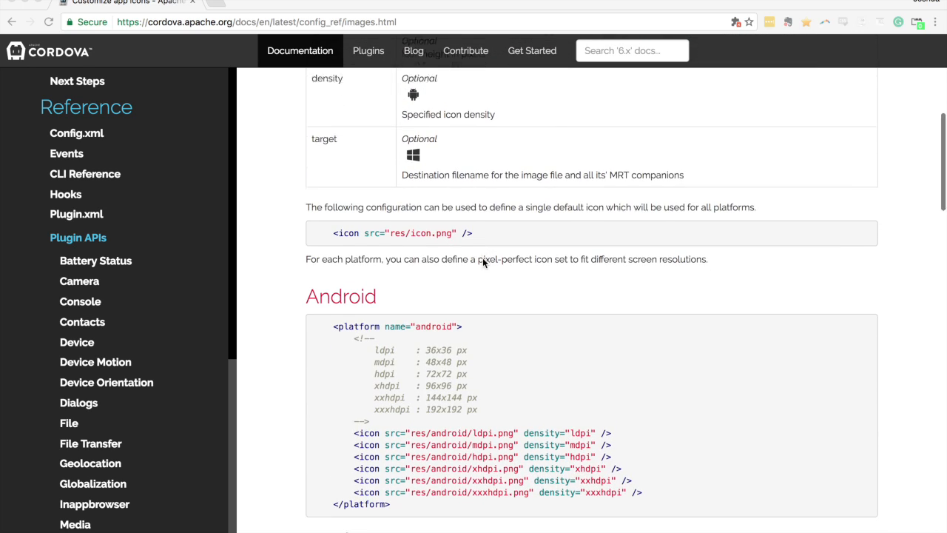
scroll("down", 3)
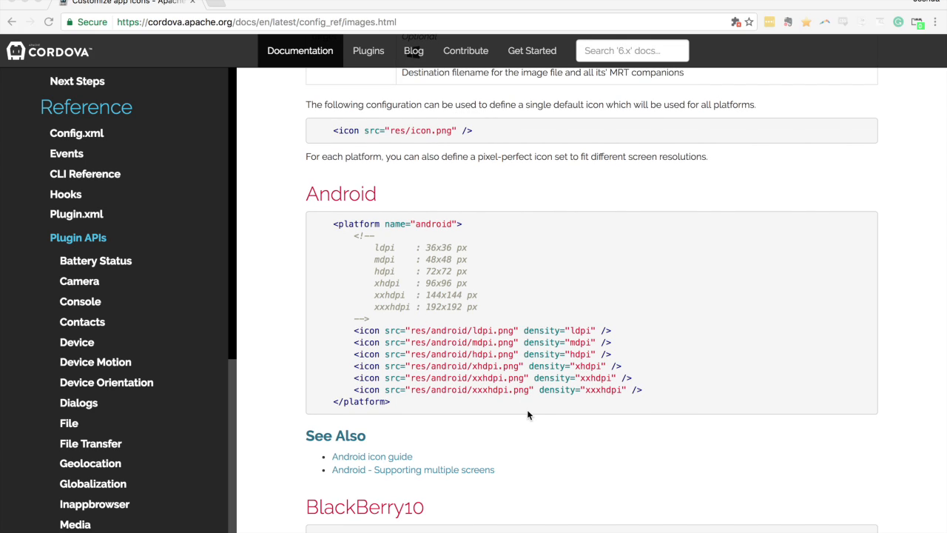
scroll("down", 3)
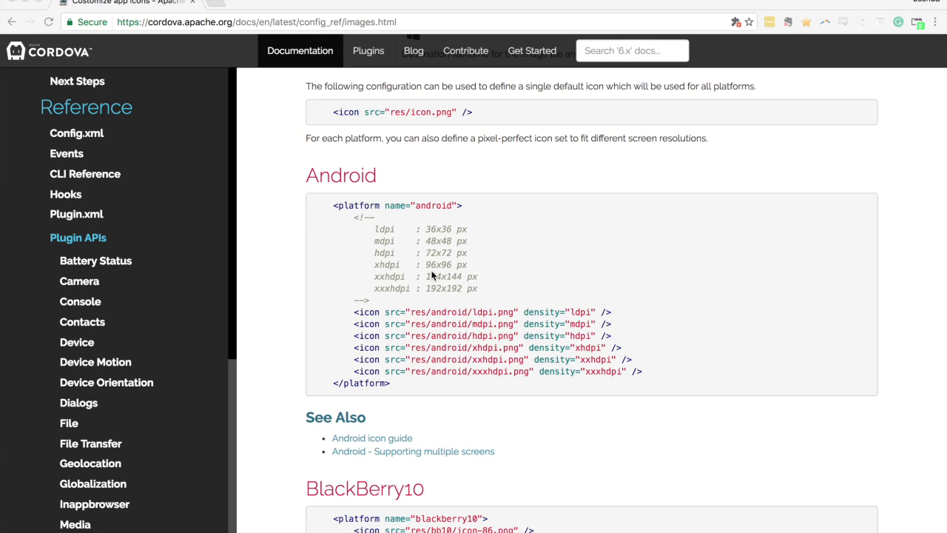
mouse_move(398, 242)
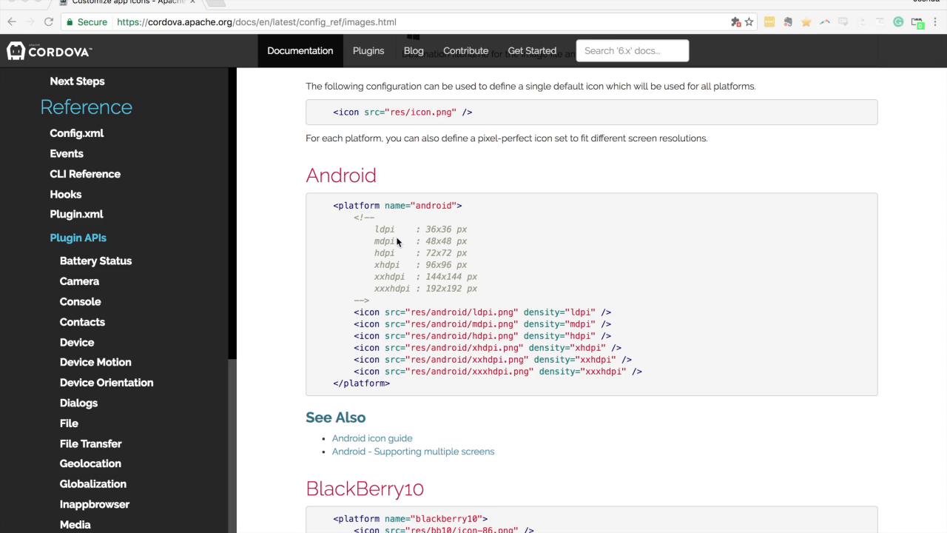
mouse_move(429, 273)
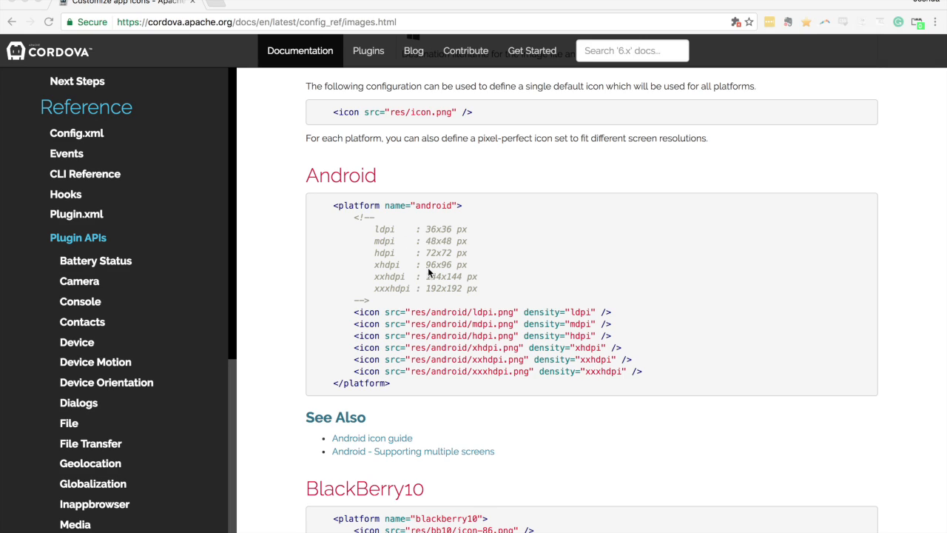
scroll("down", 3)
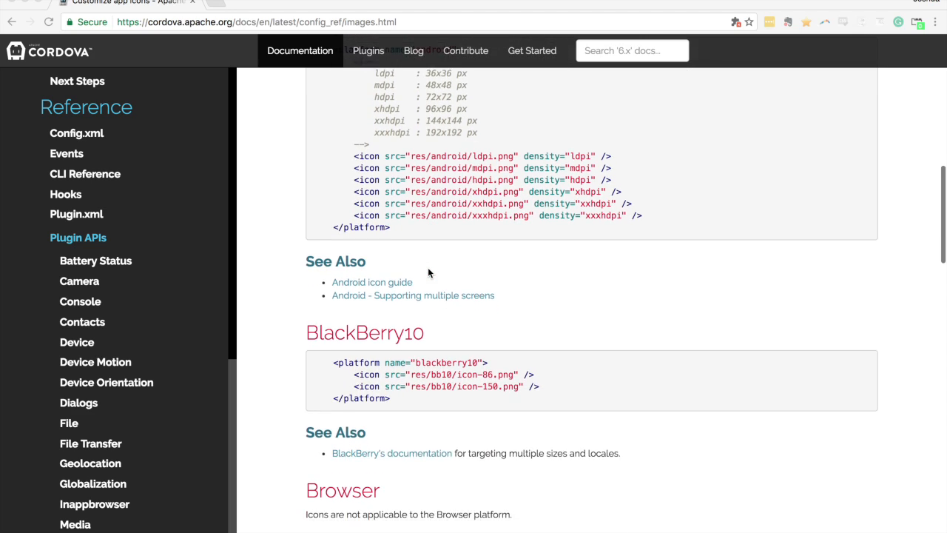
scroll("down", 3)
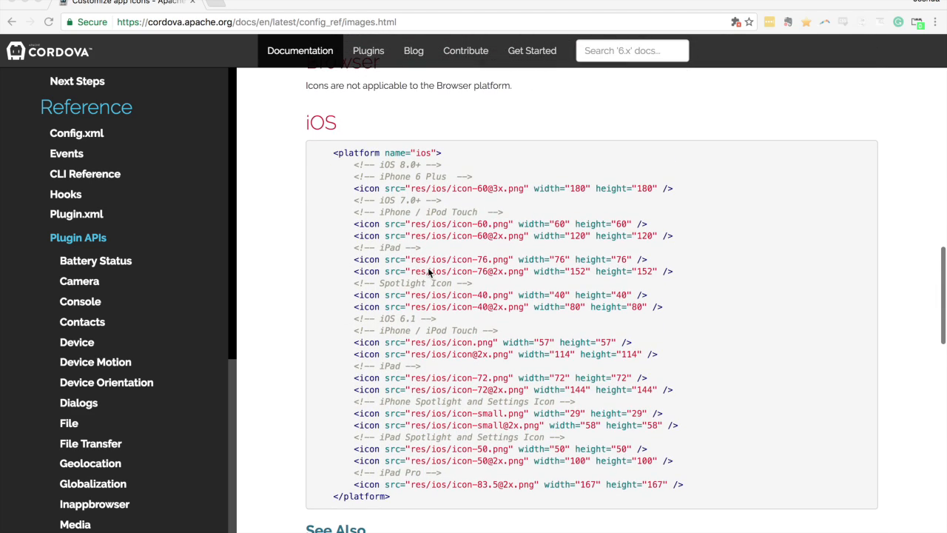
mouse_move(558, 425)
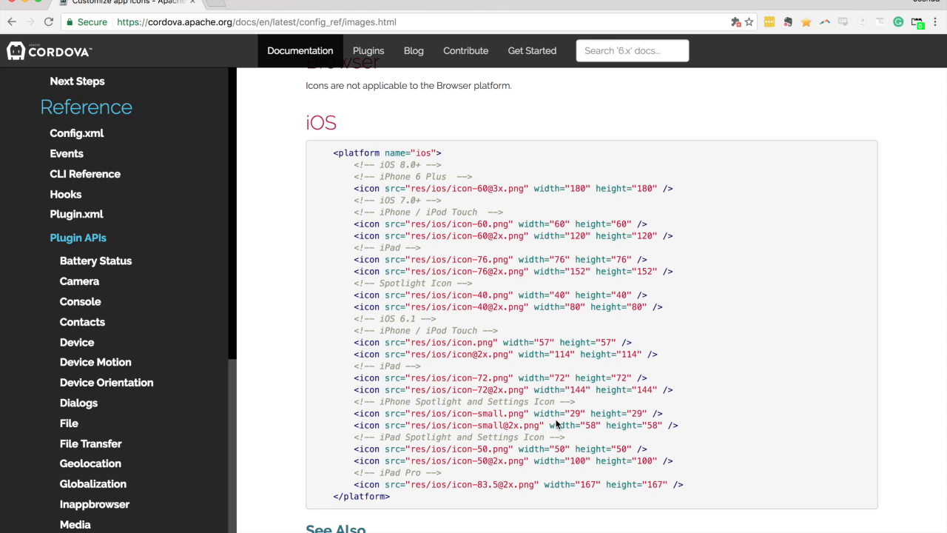
mouse_move(508, 287)
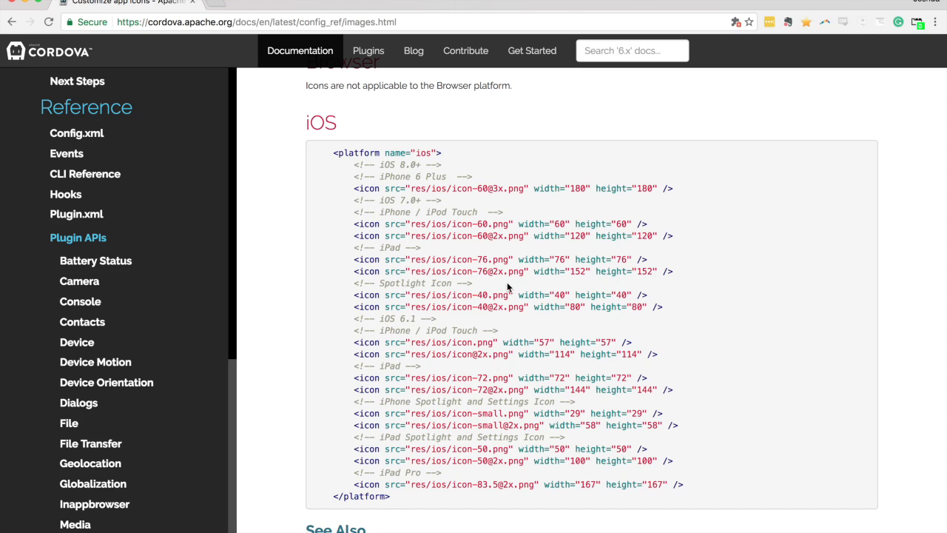
mouse_move(489, 263)
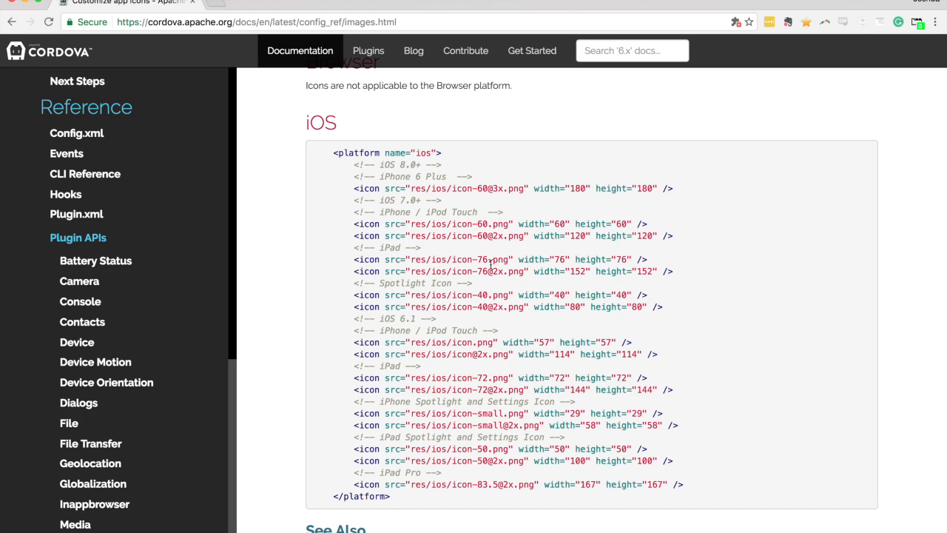
left_click_drag(477, 258, 488, 270)
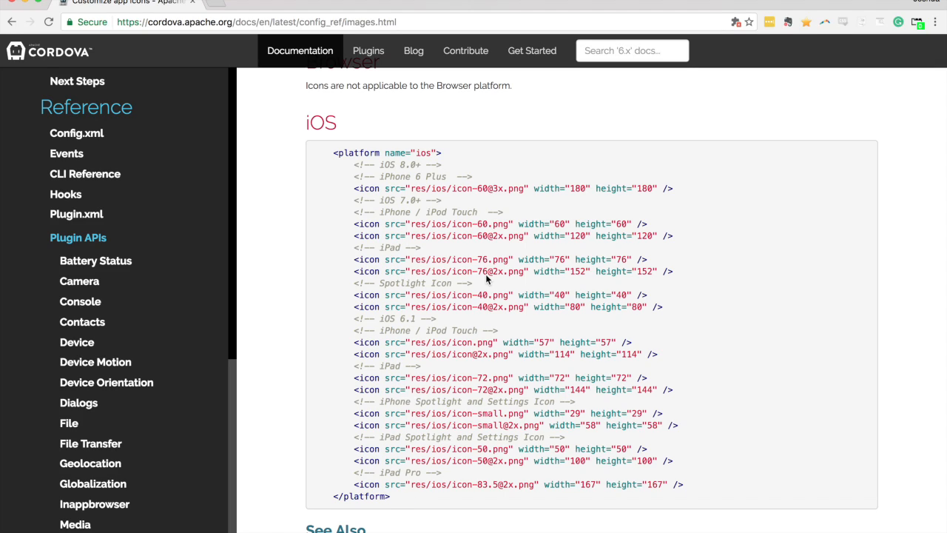
mouse_move(527, 221)
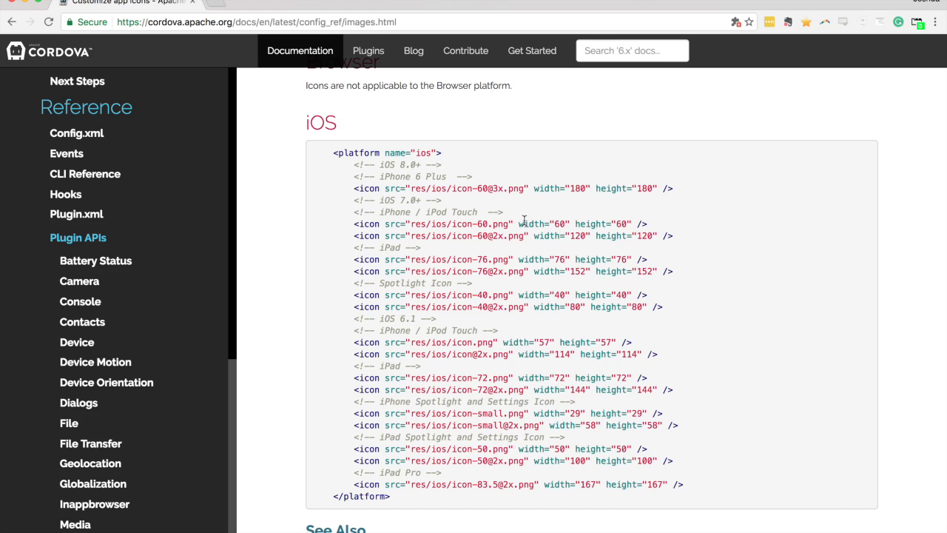
mouse_move(526, 224)
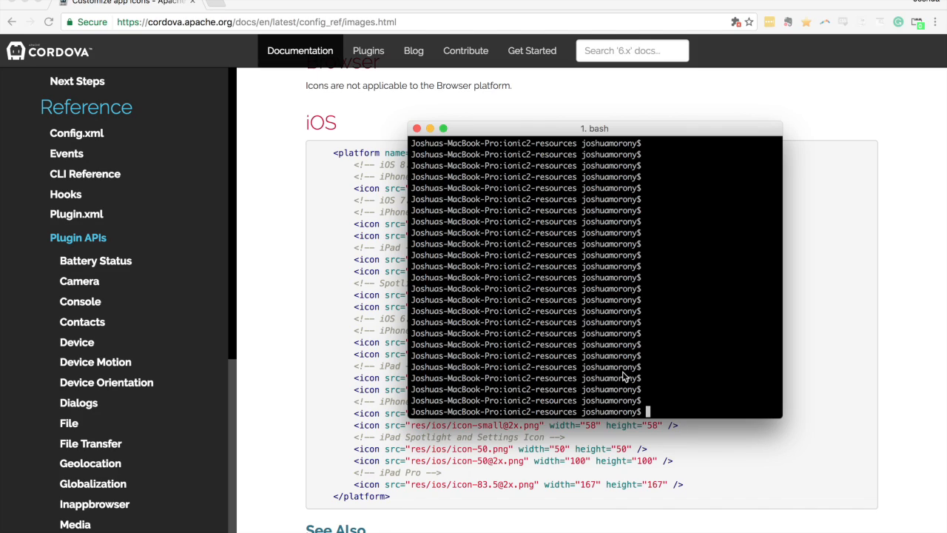
type("ionic")
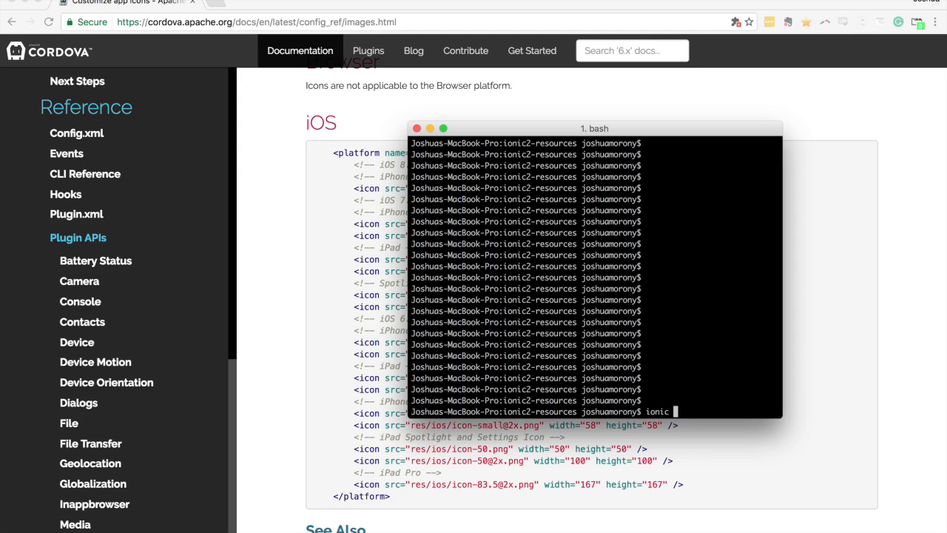
type("help resources")
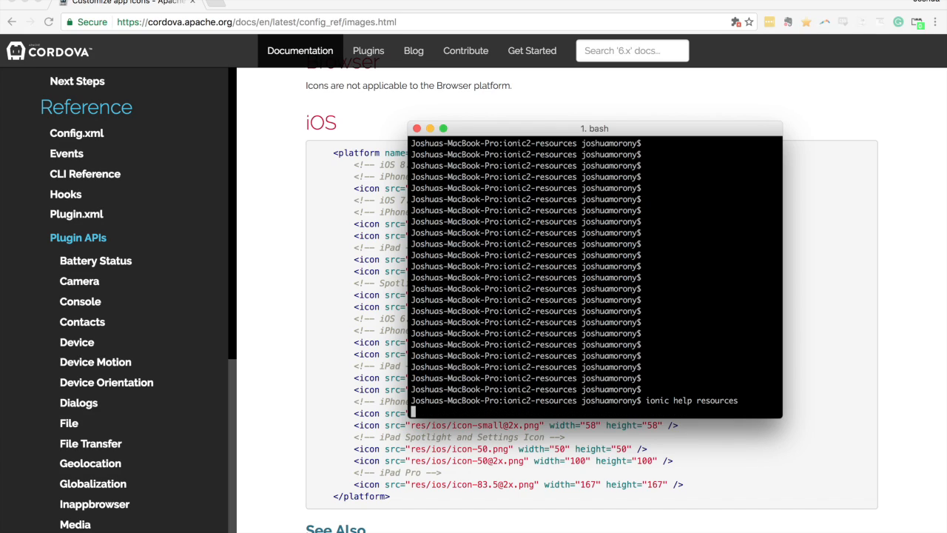
key("Enter")
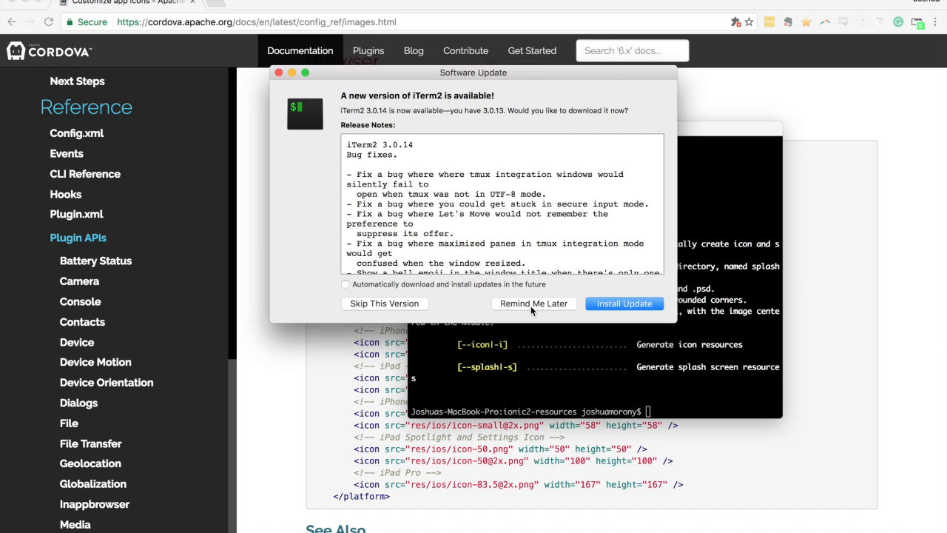
left_click(533, 304)
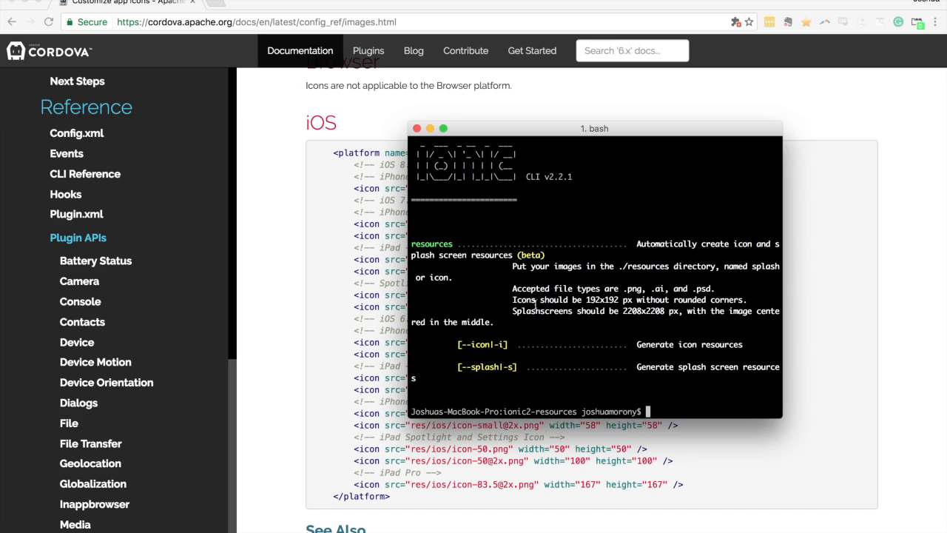
mouse_move(563, 282)
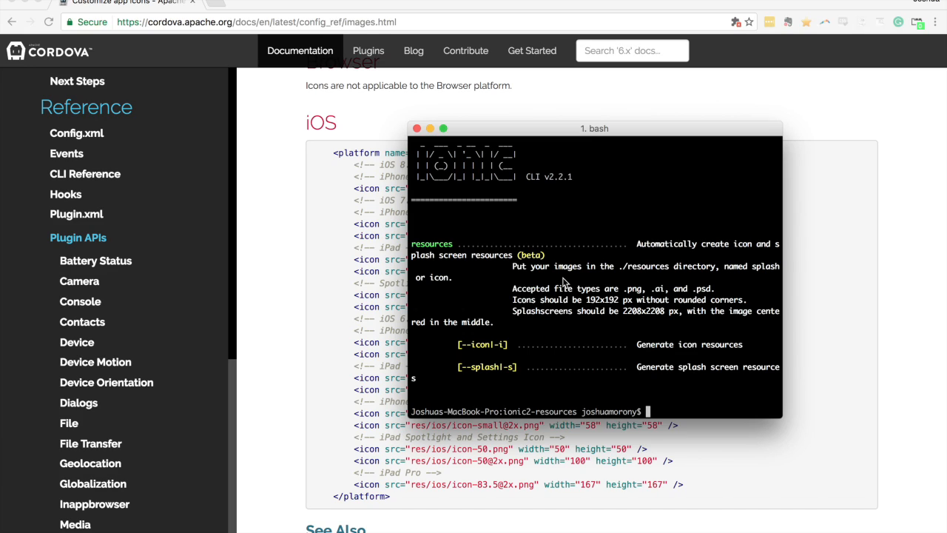
mouse_move(632, 285)
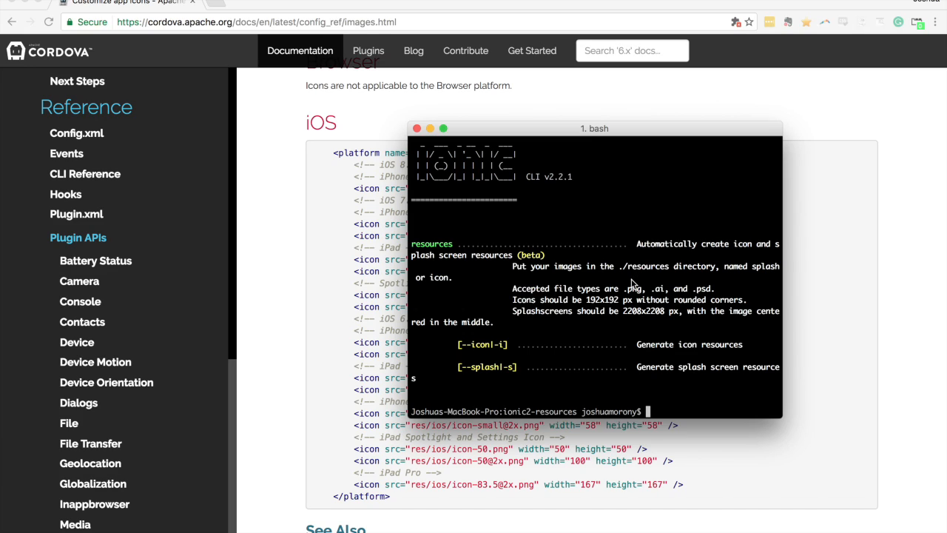
mouse_move(682, 284)
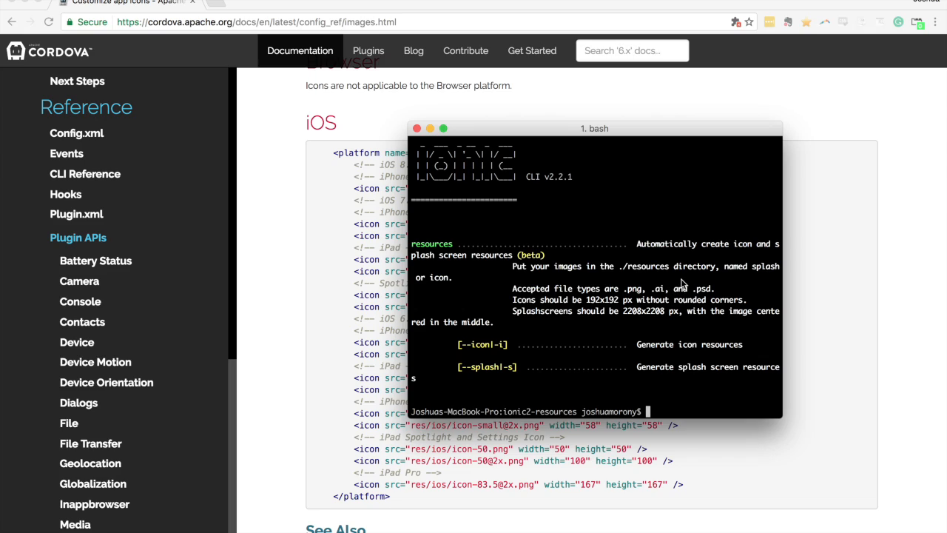
mouse_move(743, 286)
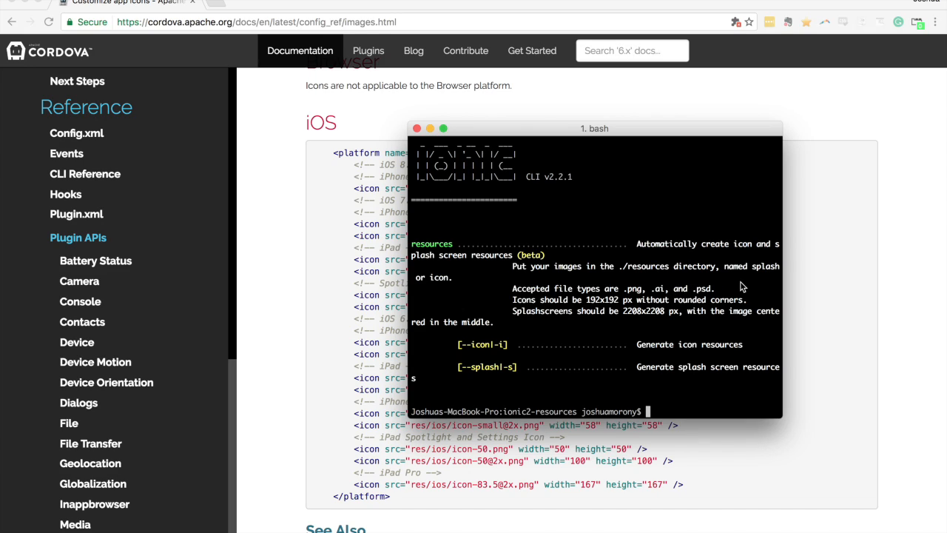
mouse_move(708, 276)
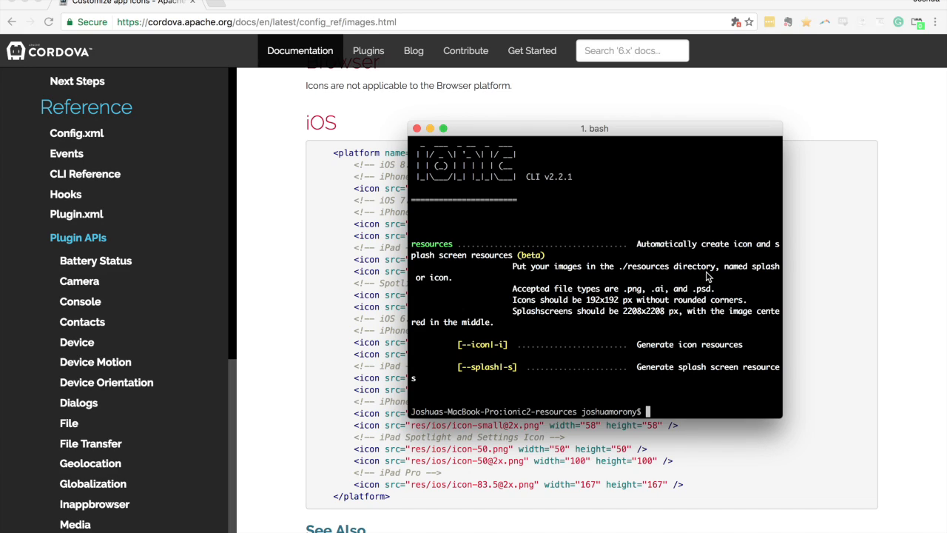
mouse_move(625, 300)
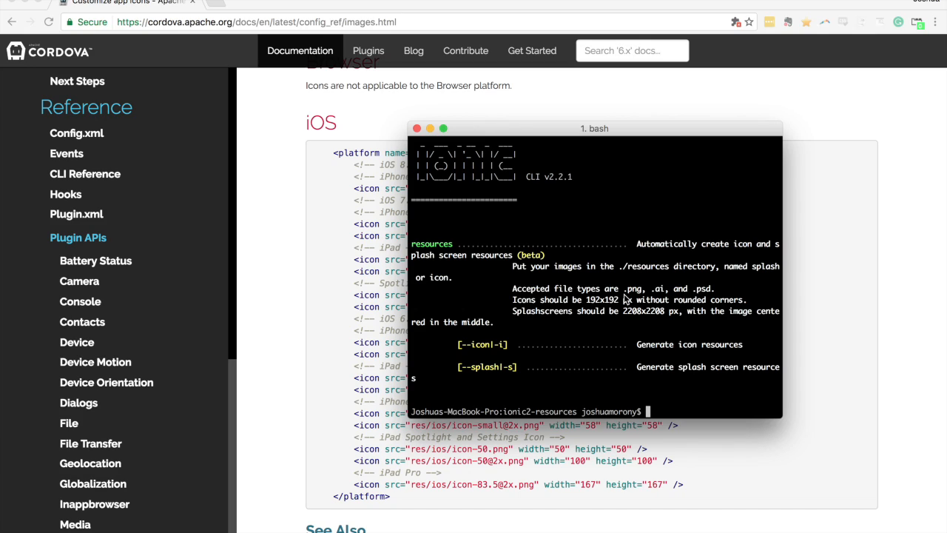
mouse_move(702, 300)
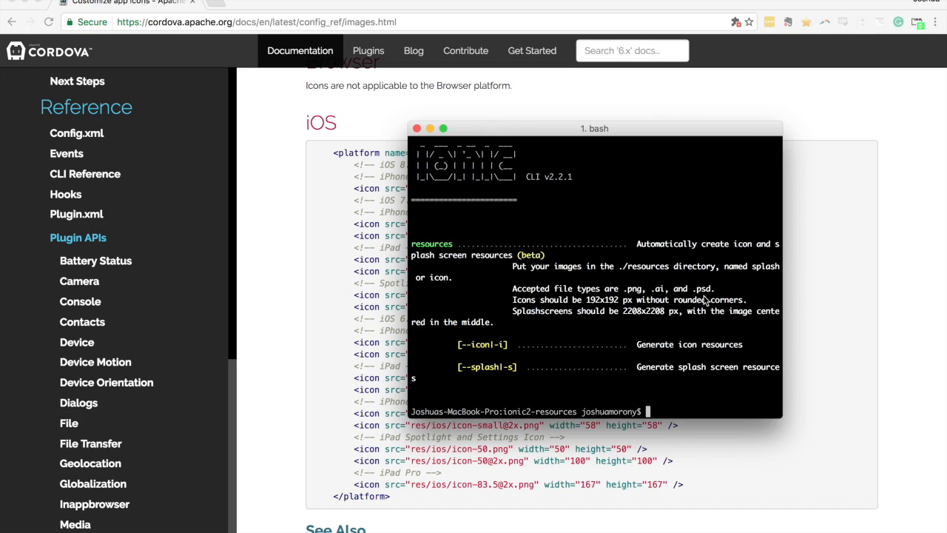
mouse_move(686, 325)
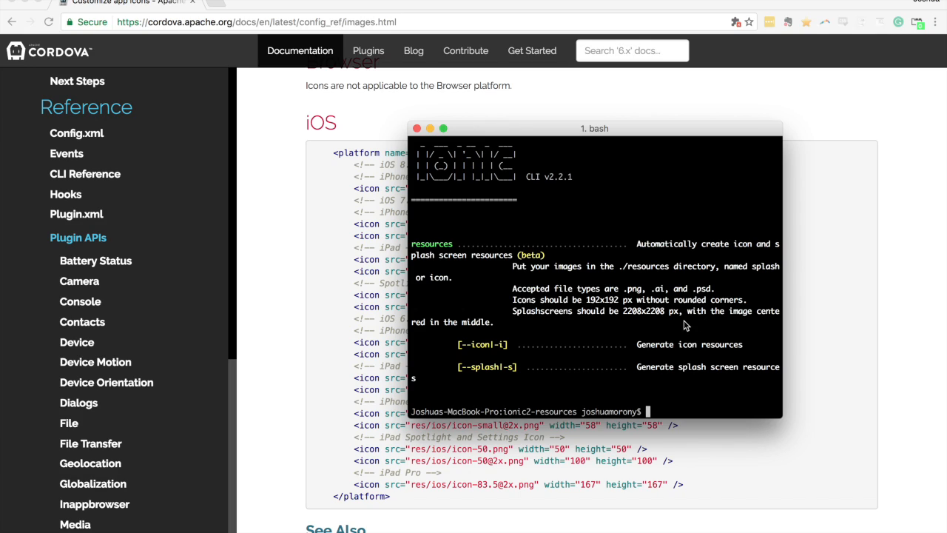
mouse_move(632, 272)
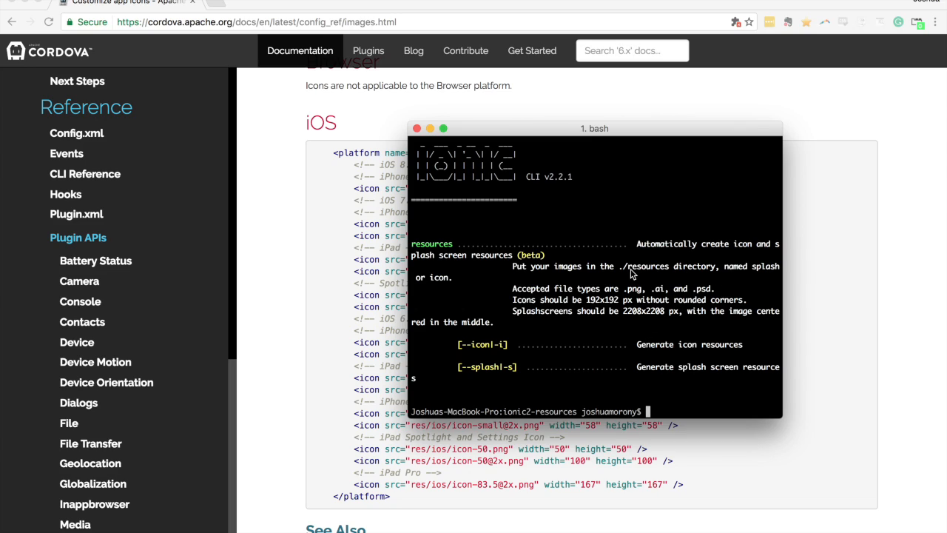
mouse_move(647, 325)
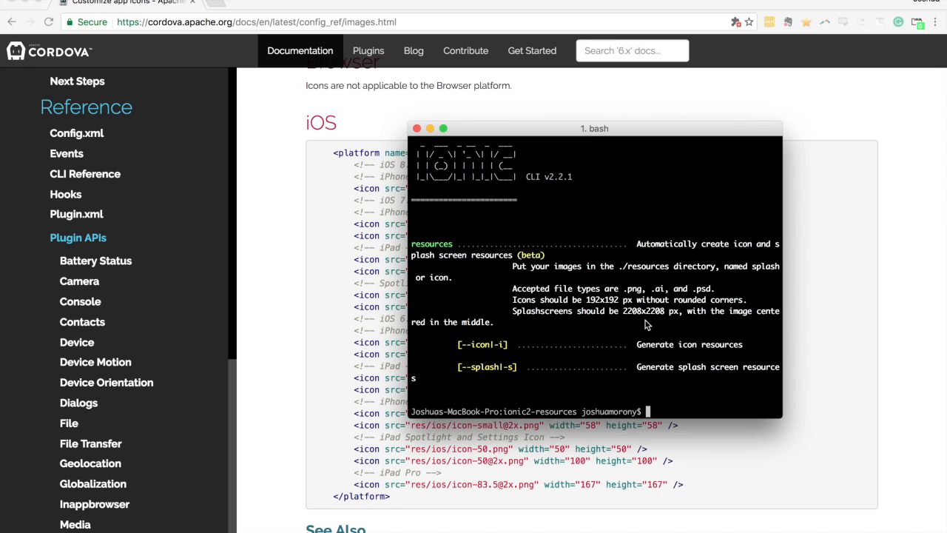
mouse_move(480, 357)
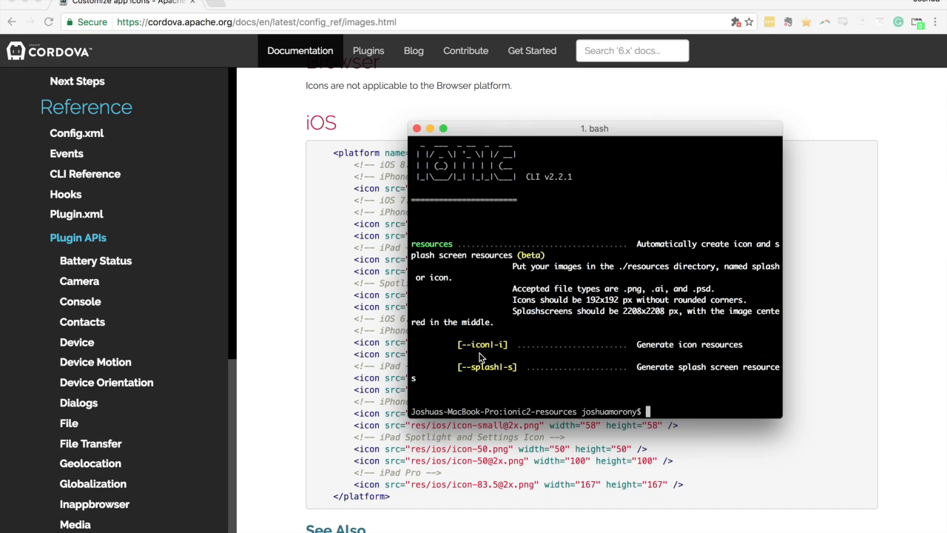
mouse_move(489, 379)
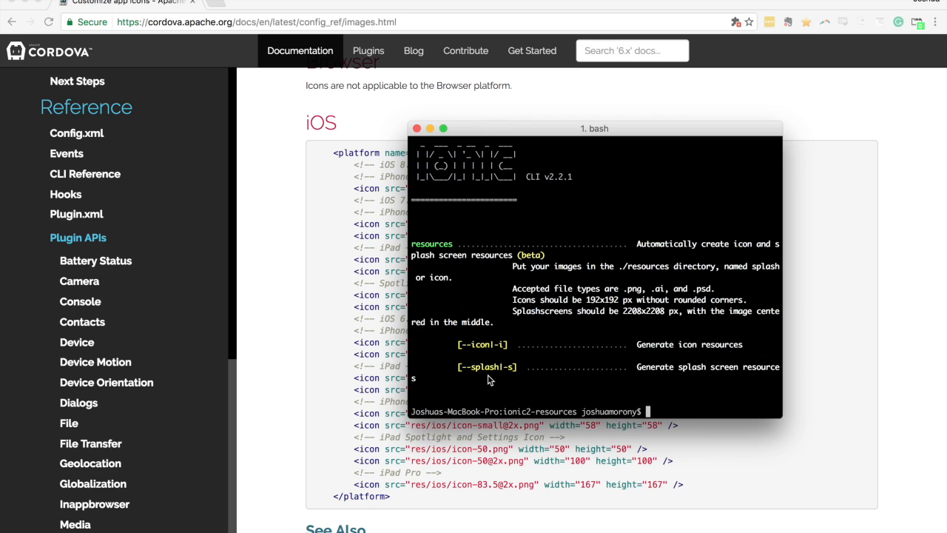
mouse_move(466, 355)
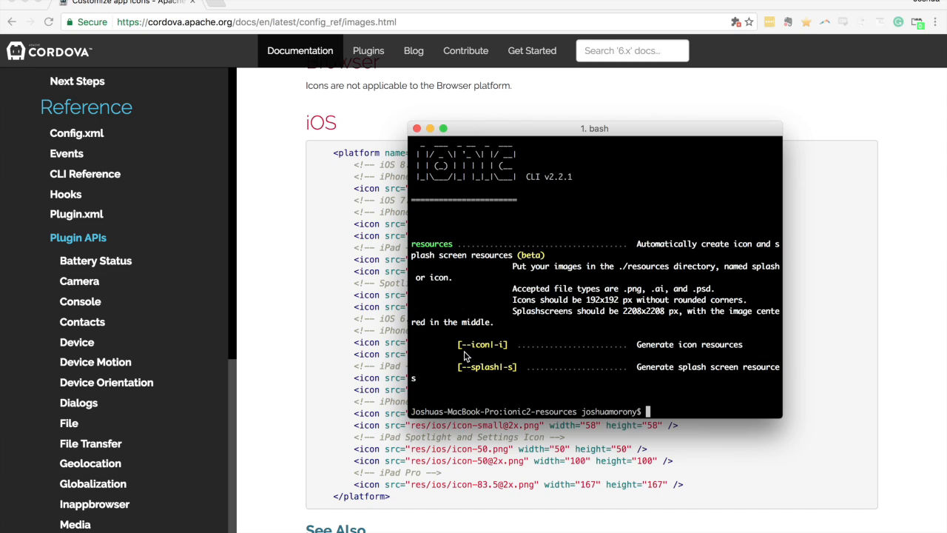
mouse_move(475, 376)
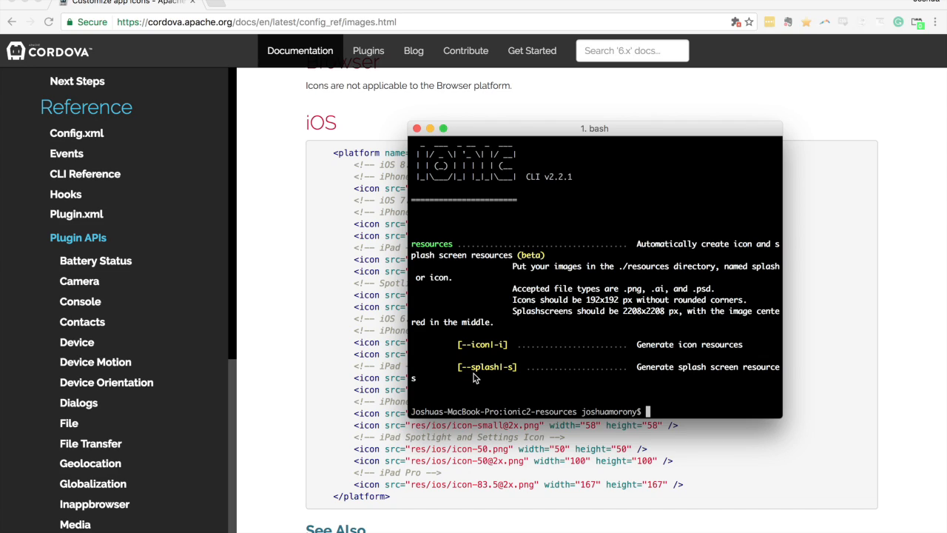
mouse_move(593, 376)
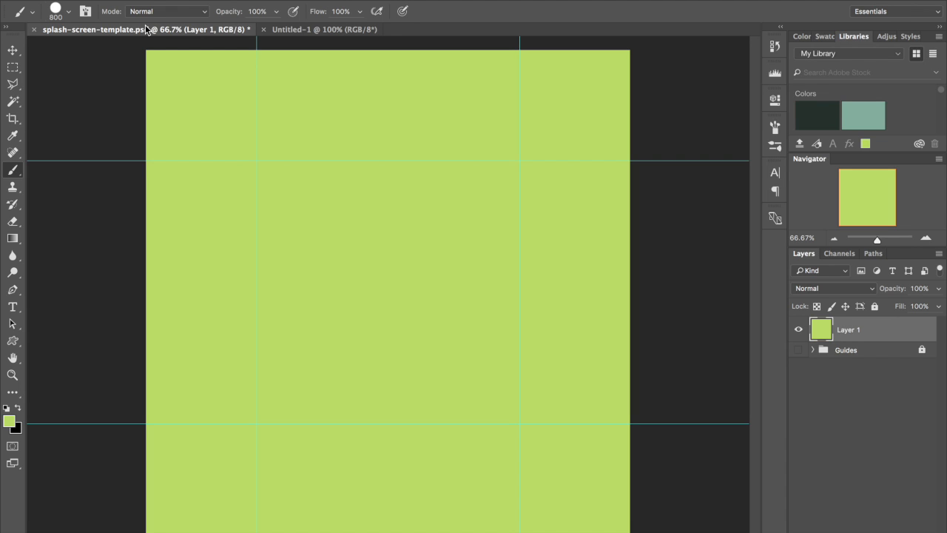
Add Layer 2 above the green Layer 1 in splash-screen-template.psd.
left_click(324, 31)
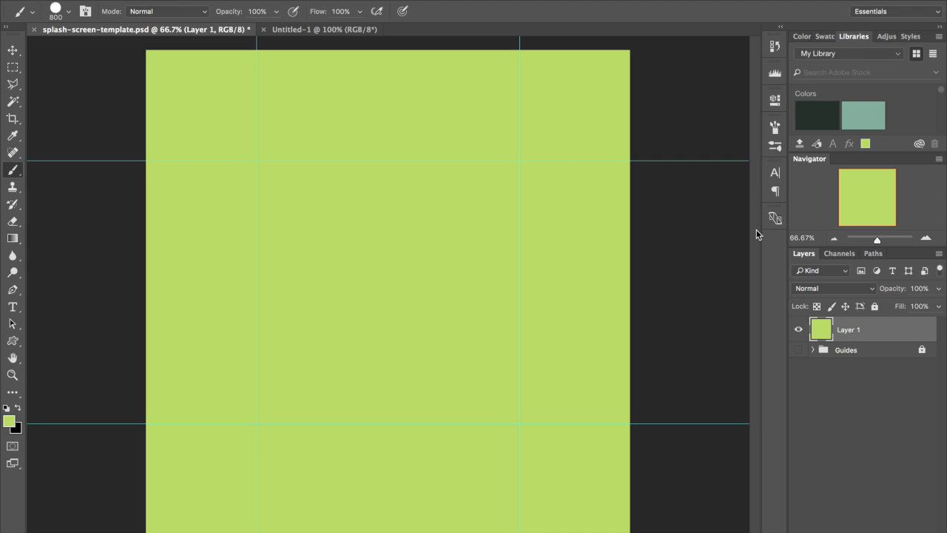
mouse_move(786, 269)
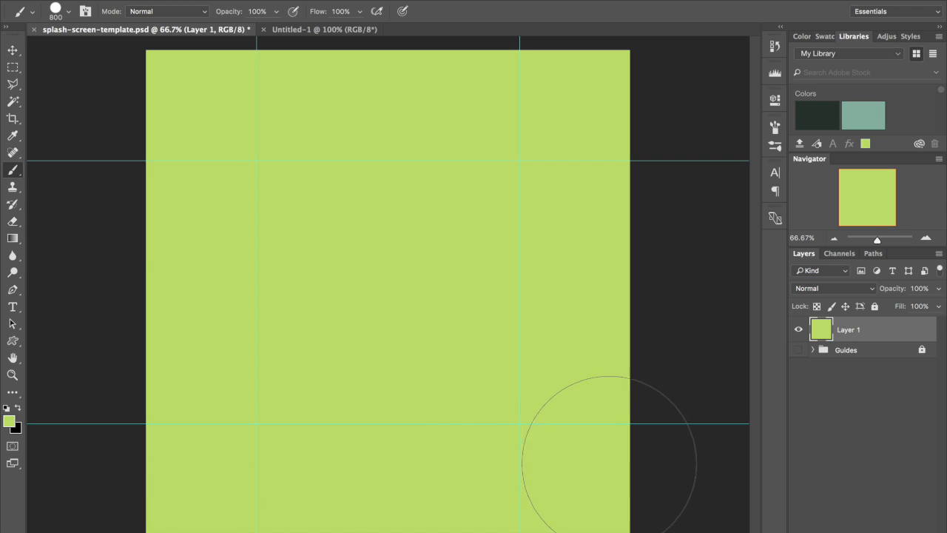
mouse_move(632, 130)
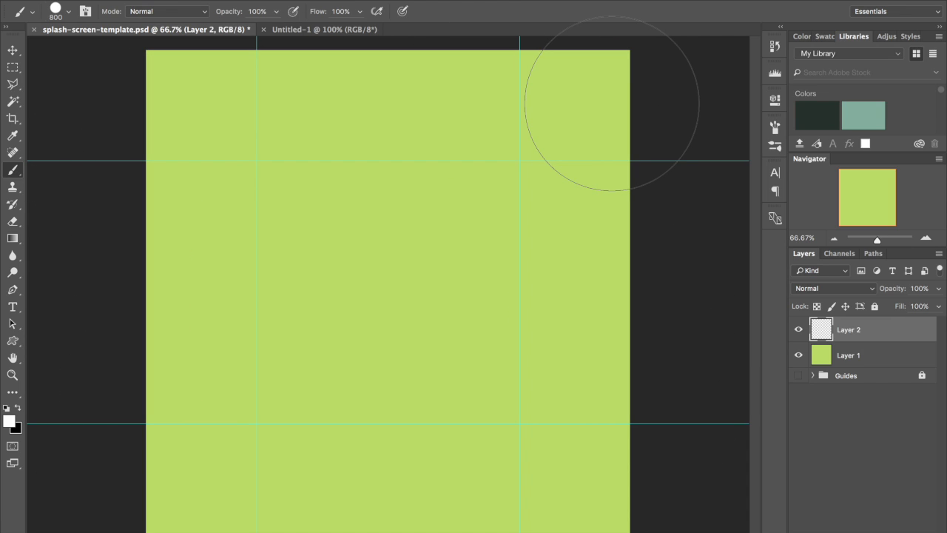
mouse_move(60, 322)
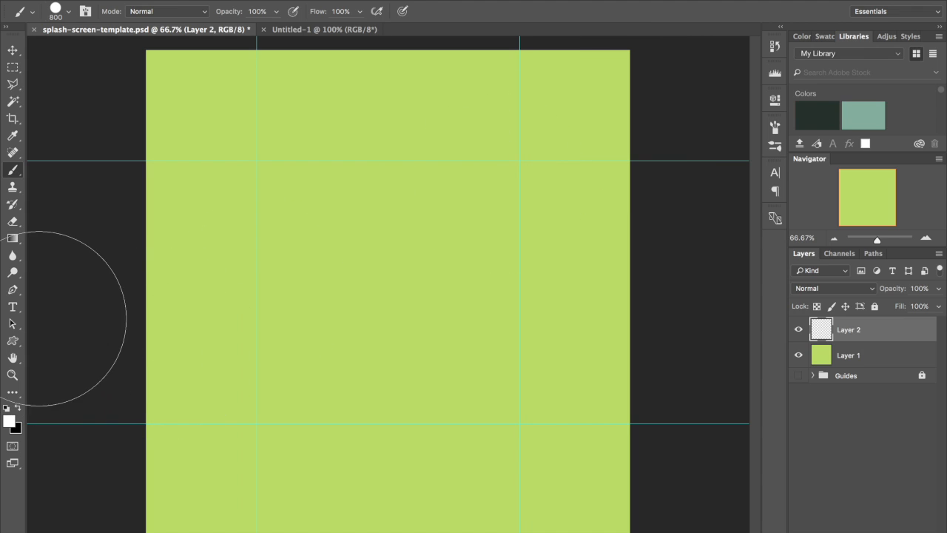
Type white 'MY LOGO' text on the green canvas, then shrink and centre it.
left_click(14, 306)
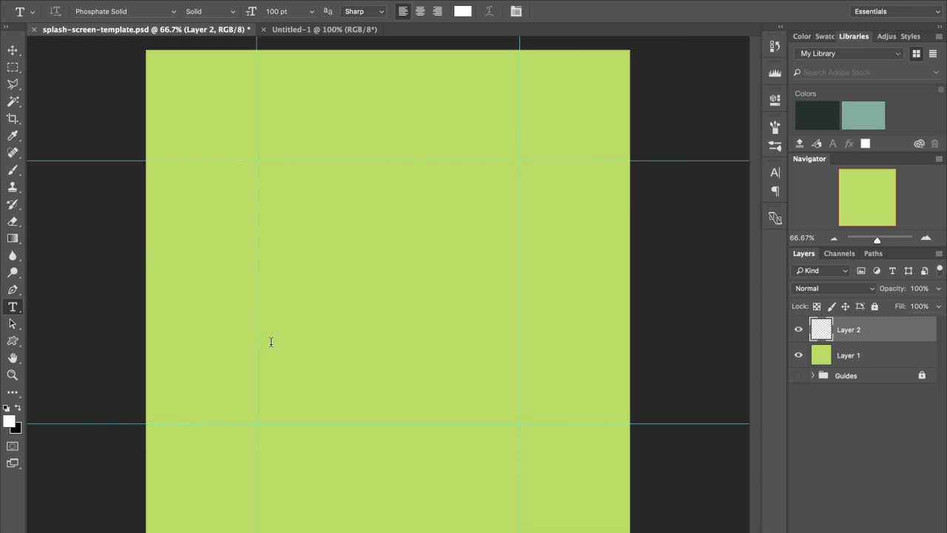
type("MY LOGO")
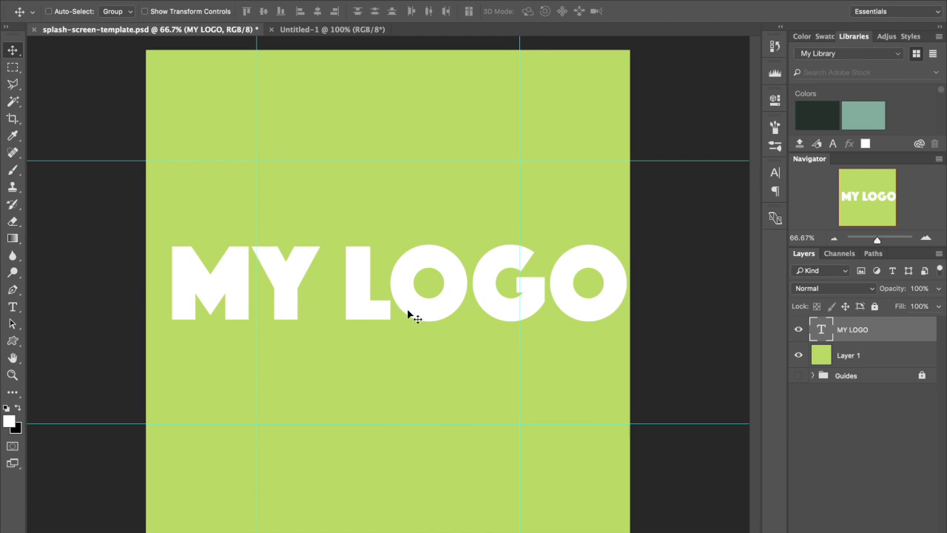
mouse_move(298, 327)
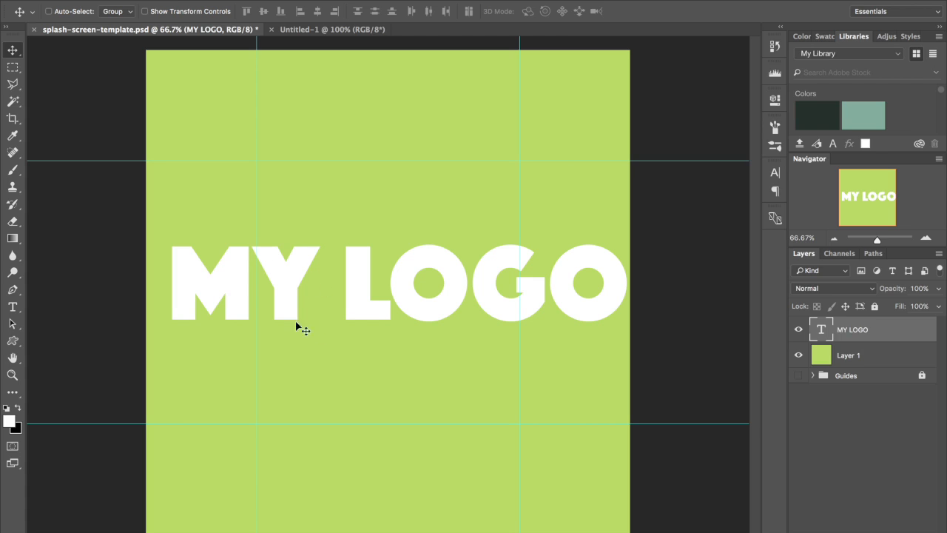
mouse_move(292, 281)
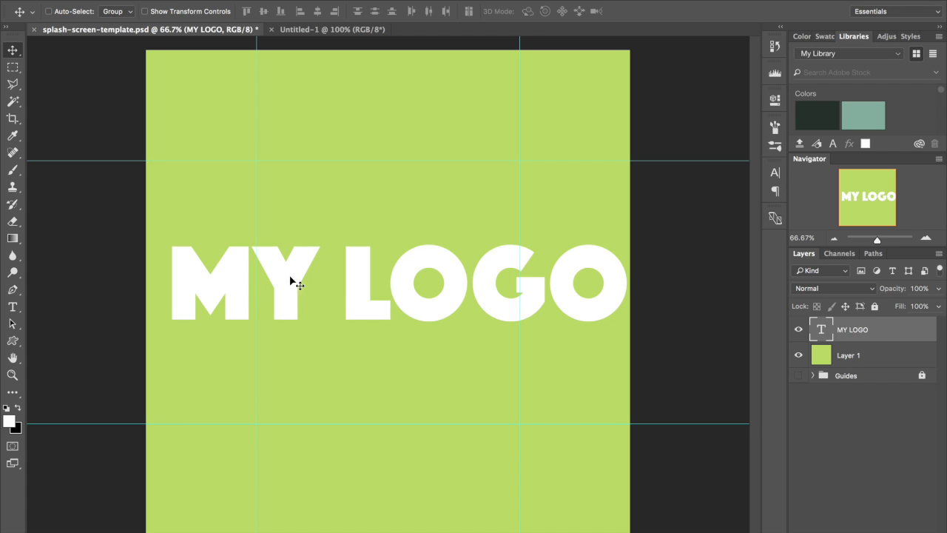
mouse_move(600, 296)
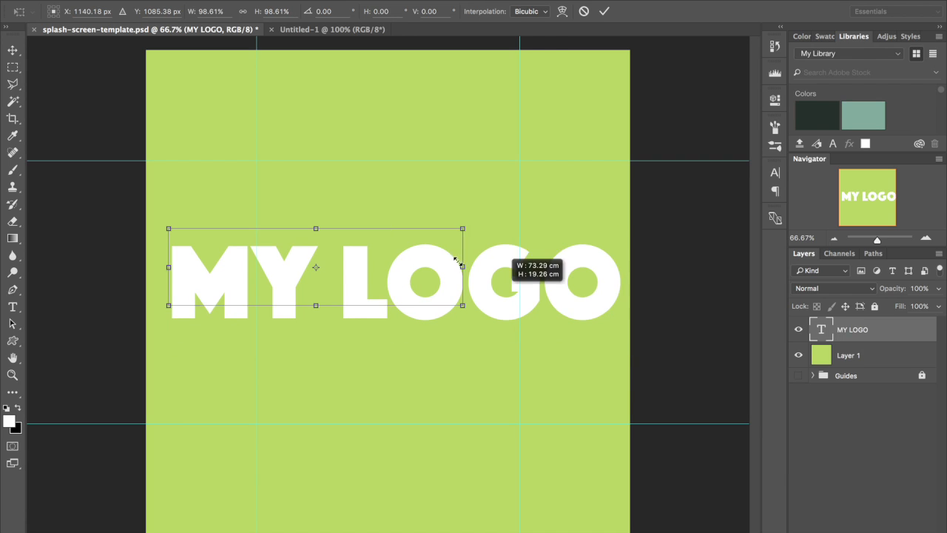
left_click_drag(462, 229, 536, 257)
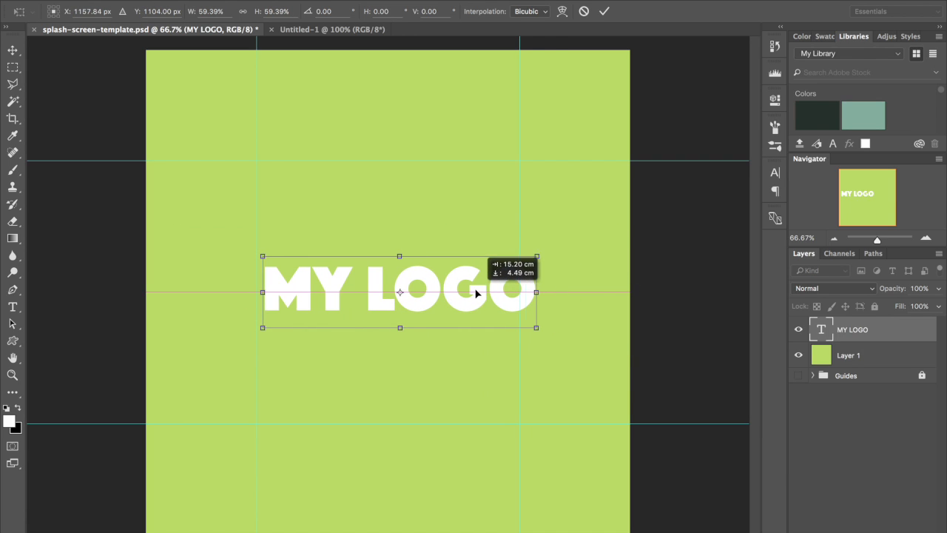
left_click_drag(536, 328, 484, 315)
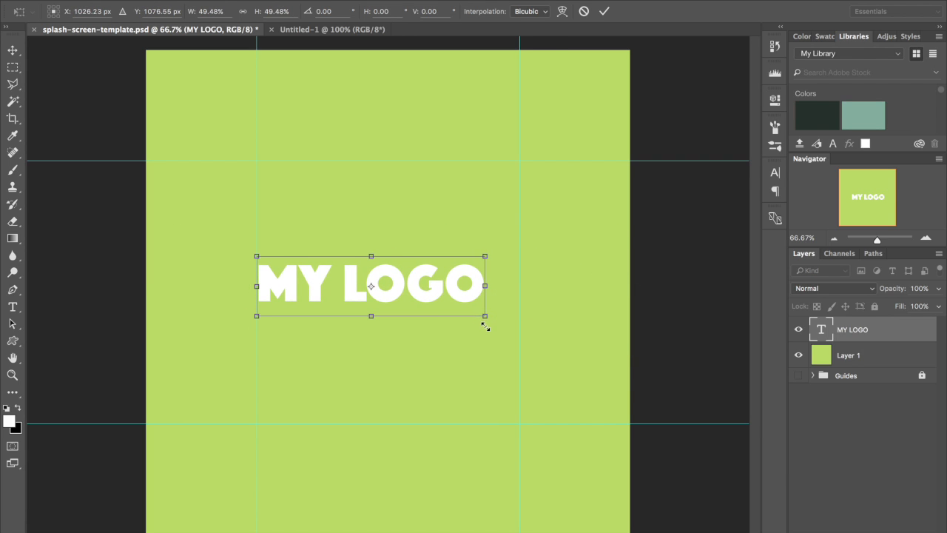
left_click_drag(370, 285, 388, 285)
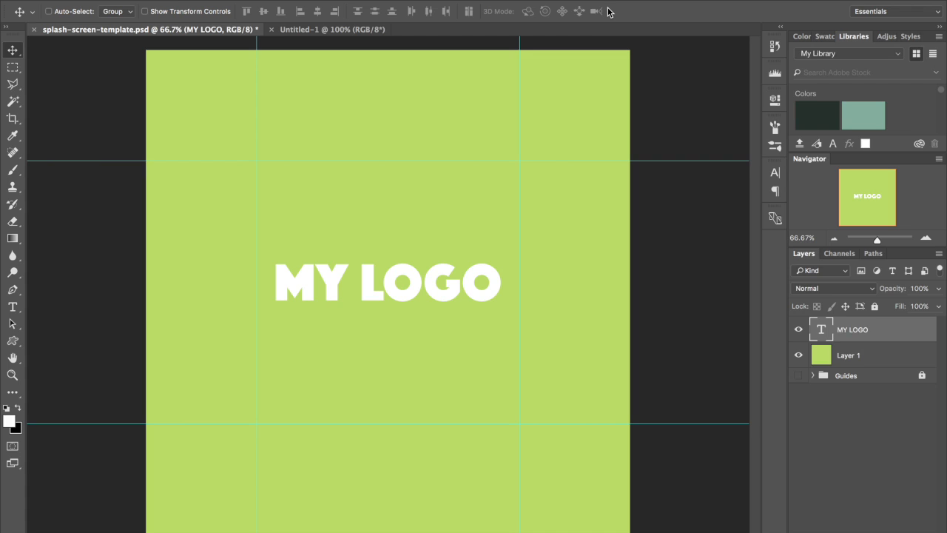
mouse_move(412, 252)
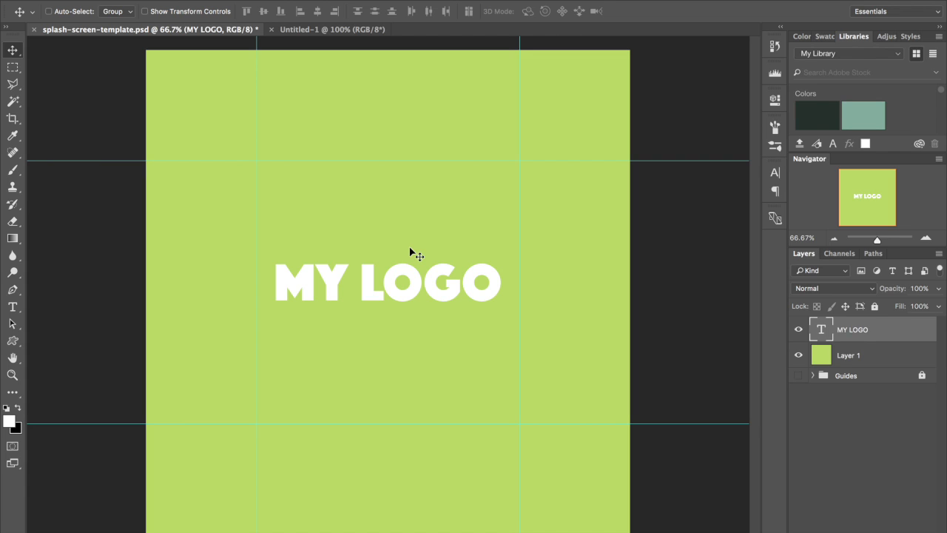
mouse_move(420, 279)
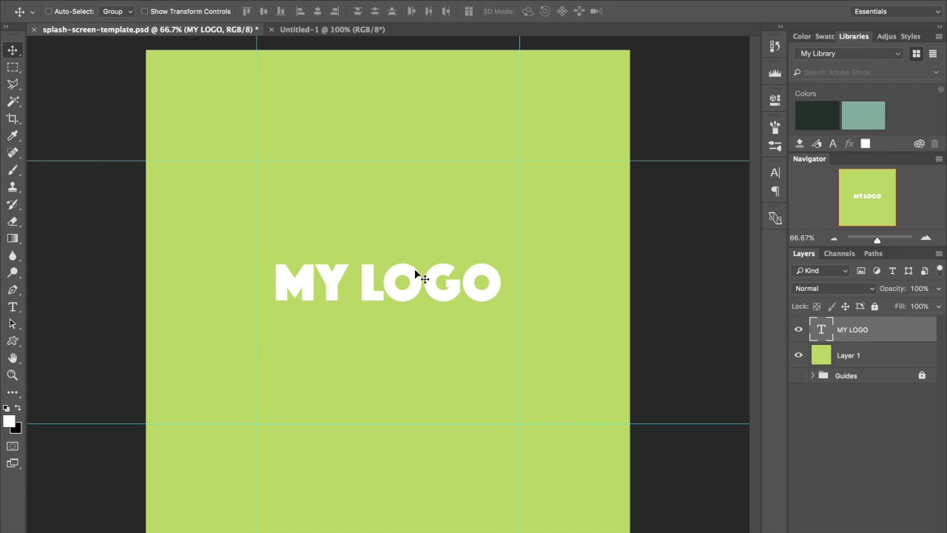
mouse_move(407, 292)
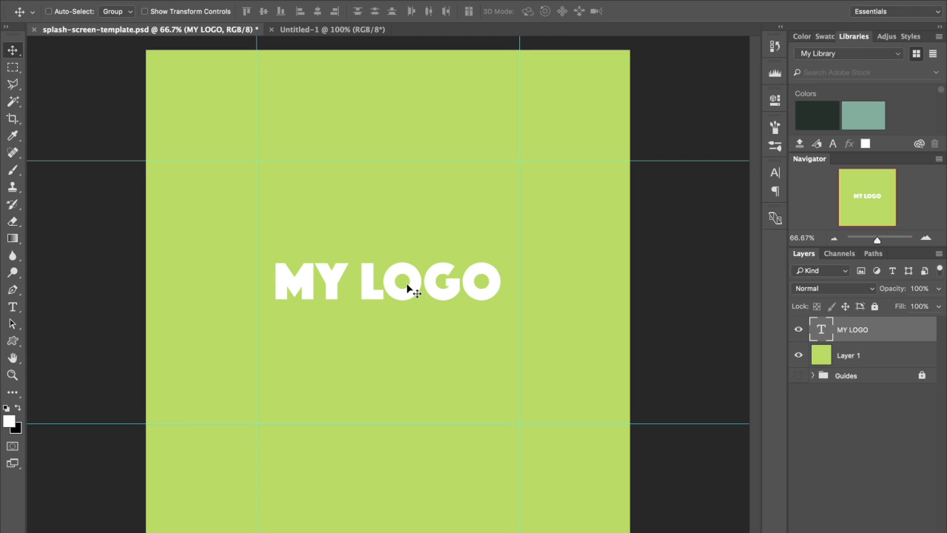
Switch to the Untitled-1 icon document and pick a new colour for its square.
left_click(337, 28)
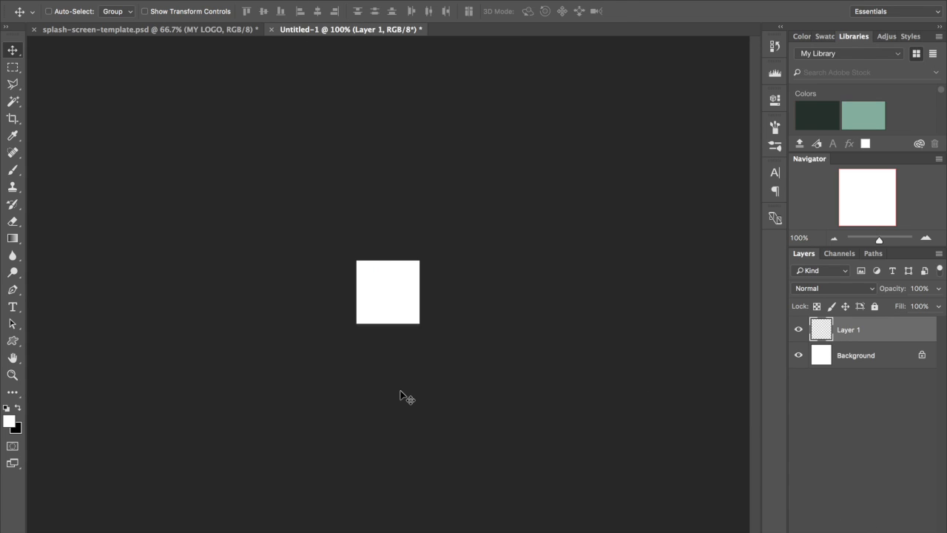
mouse_move(65, 424)
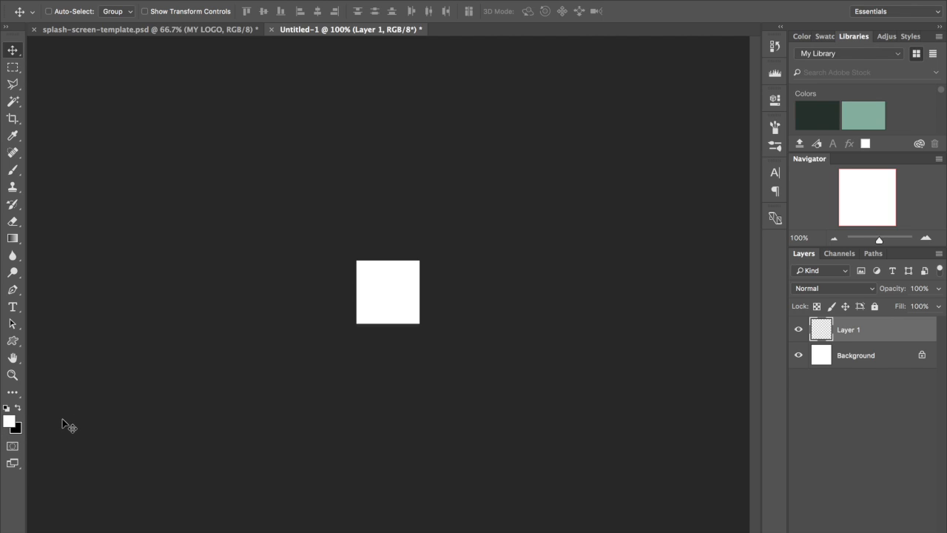
left_click(17, 429)
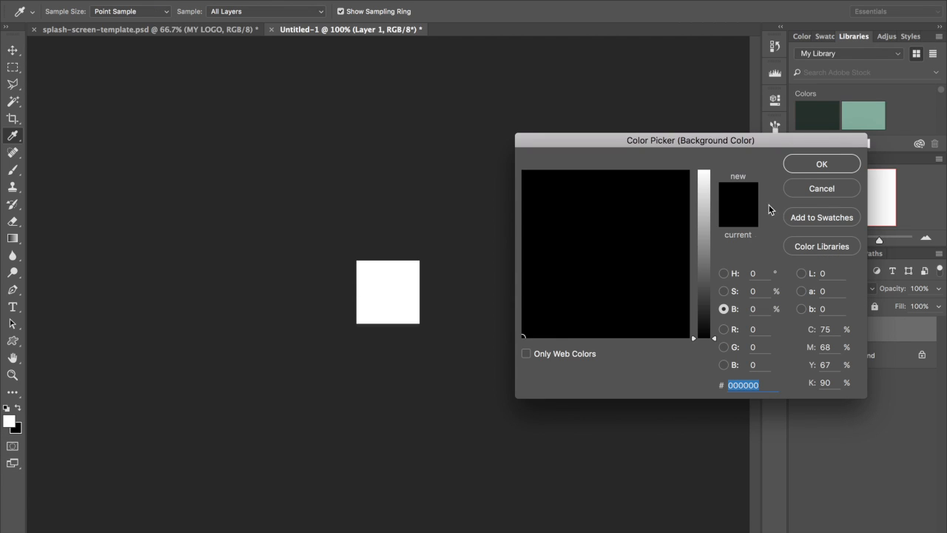
left_click(668, 208)
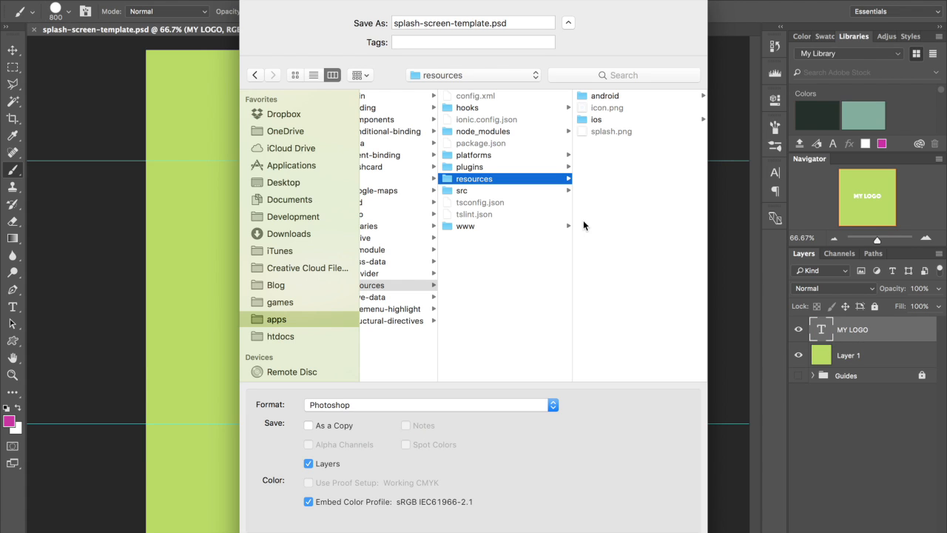
mouse_move(542, 365)
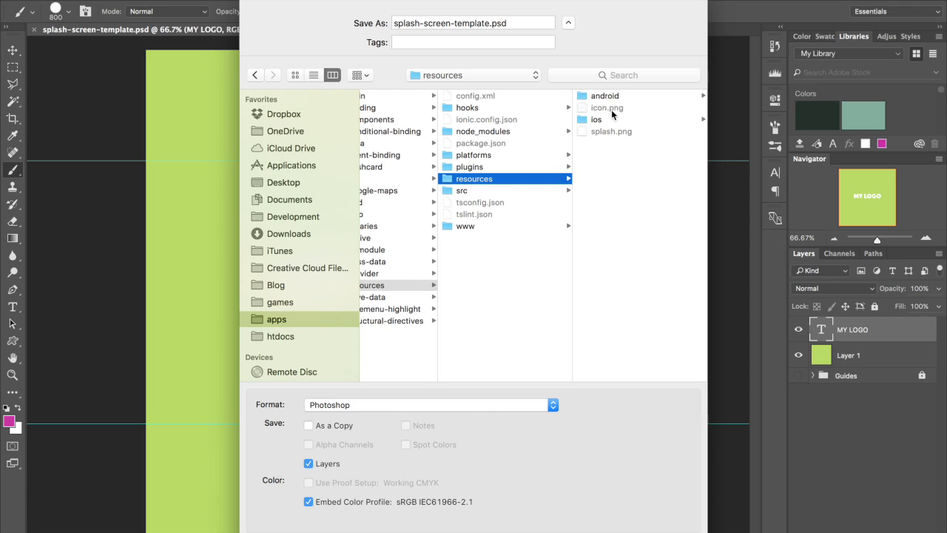
mouse_move(440, 412)
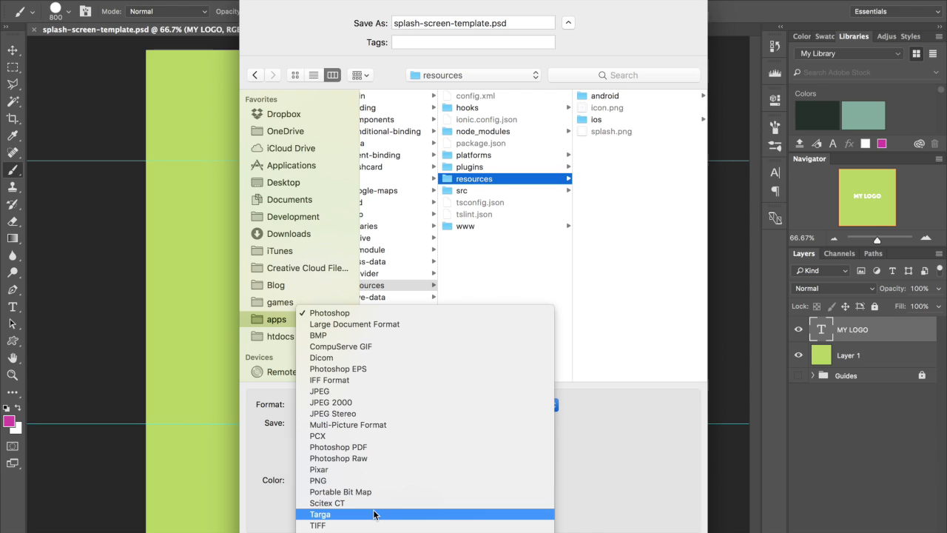
Save the green MY LOGO splash as a PNG in the resources folder.
left_click(318, 481)
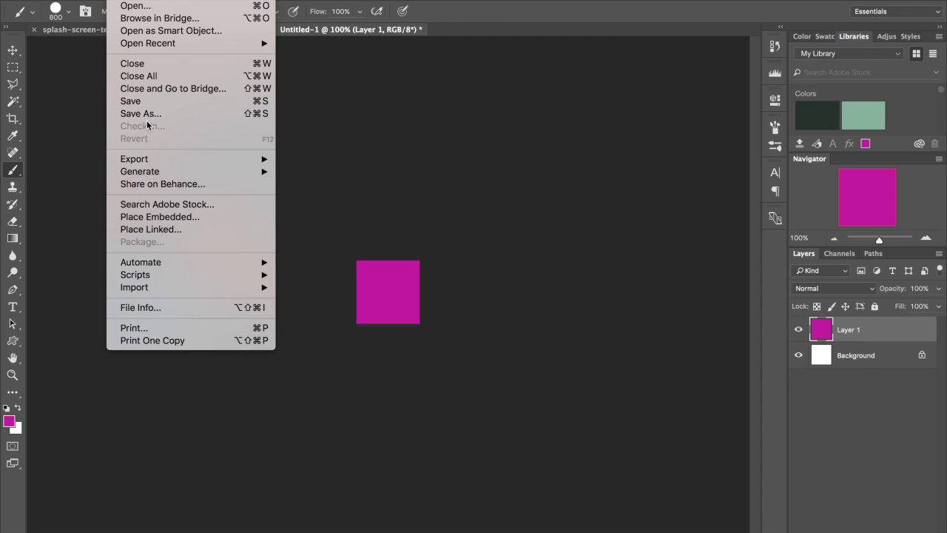
Save the pink square as icon.png in resources, replacing the existing file.
left_click(139, 113)
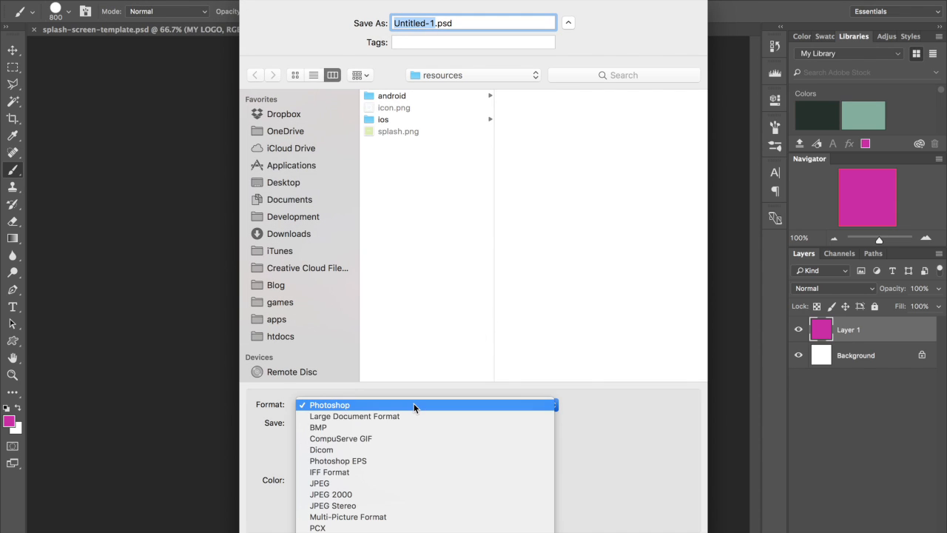
mouse_move(331, 506)
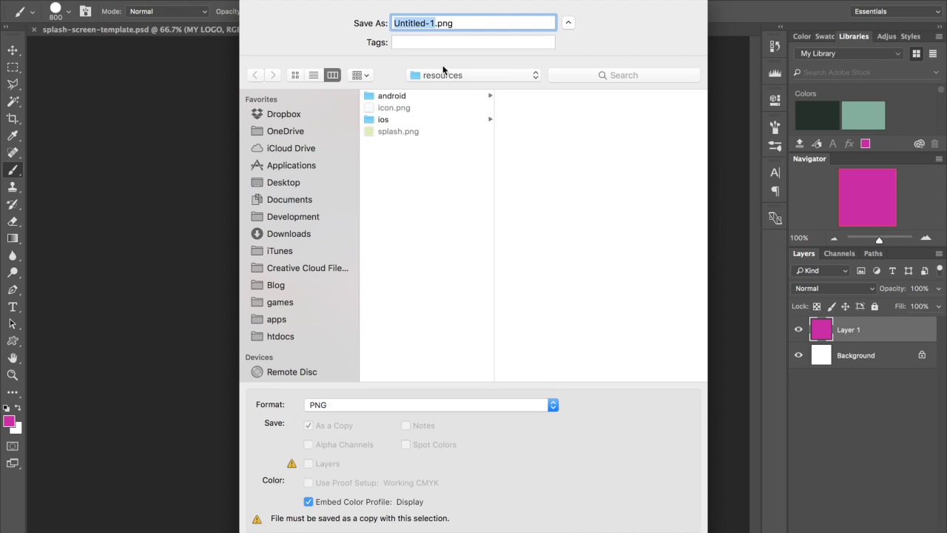
type("icon.png")
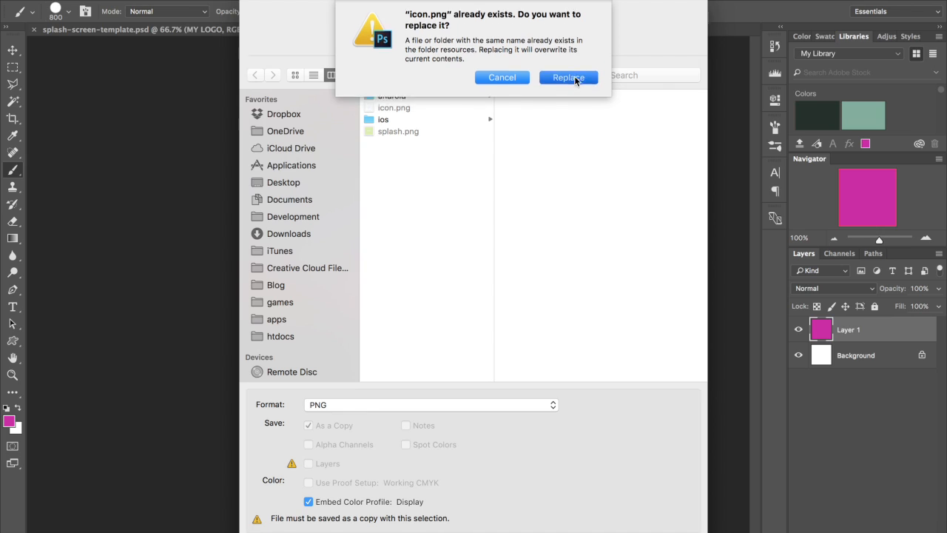
left_click(568, 77)
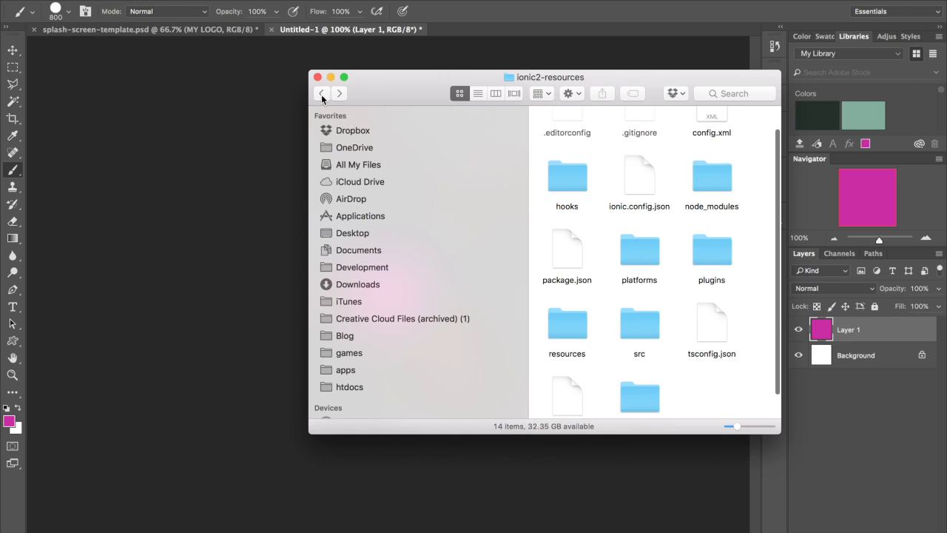
Browse into resources/android/icon to inspect the density icons, then return to resources.
scroll("down", 3)
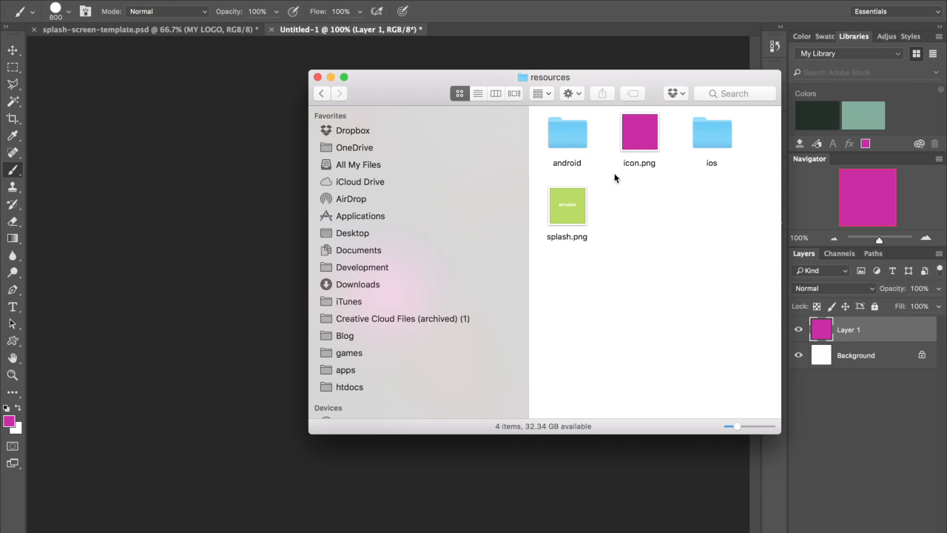
mouse_move(627, 217)
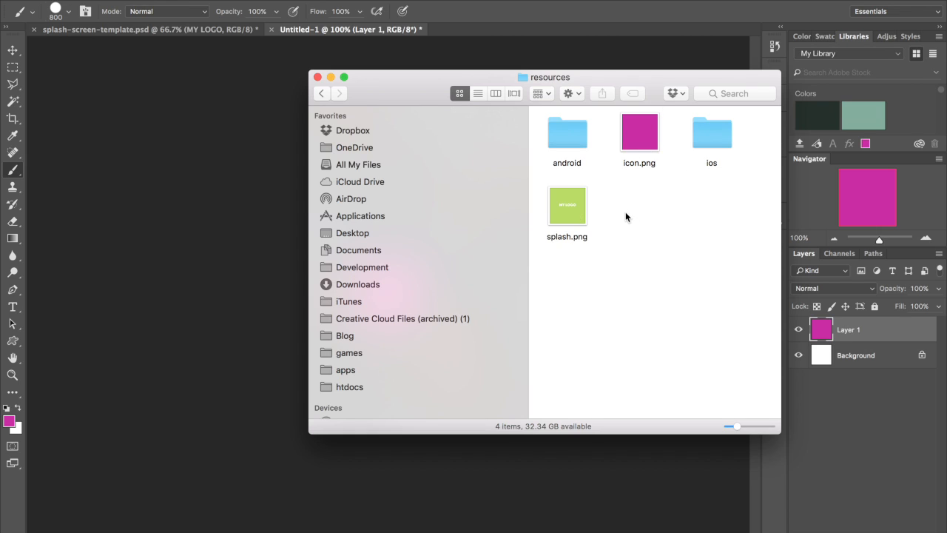
double_click(567, 132)
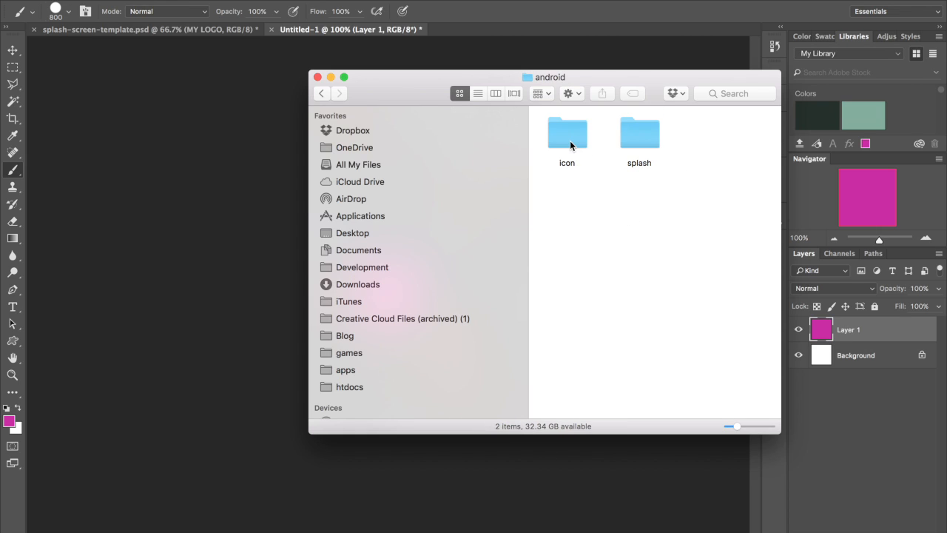
mouse_move(603, 145)
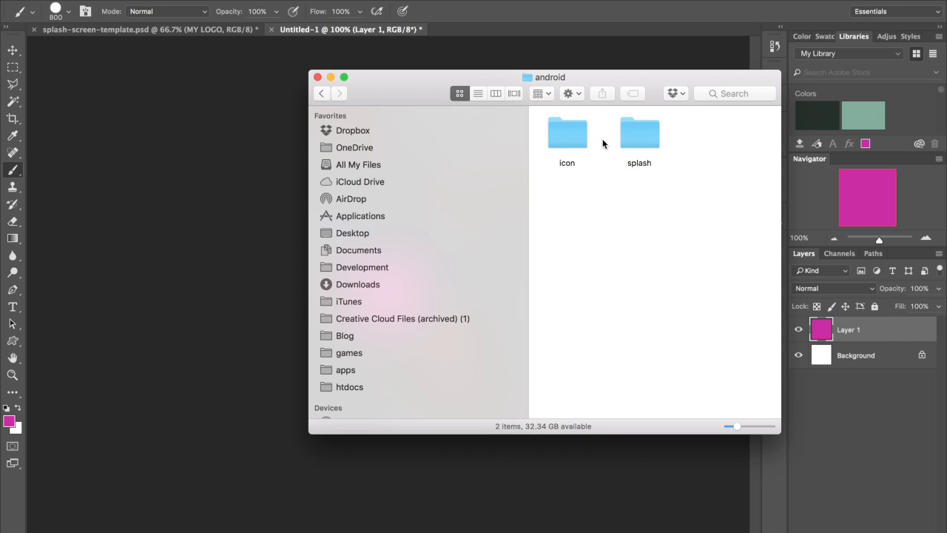
double_click(567, 133)
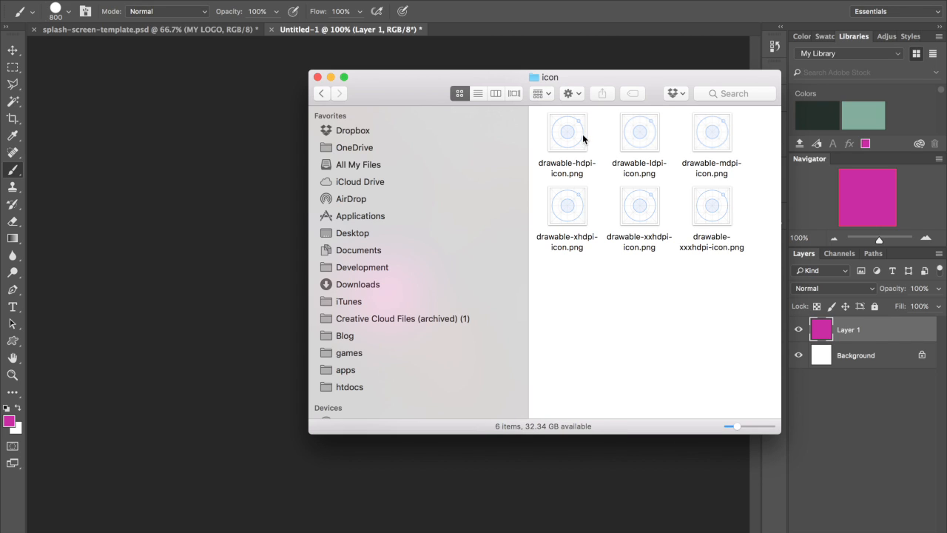
mouse_move(283, 126)
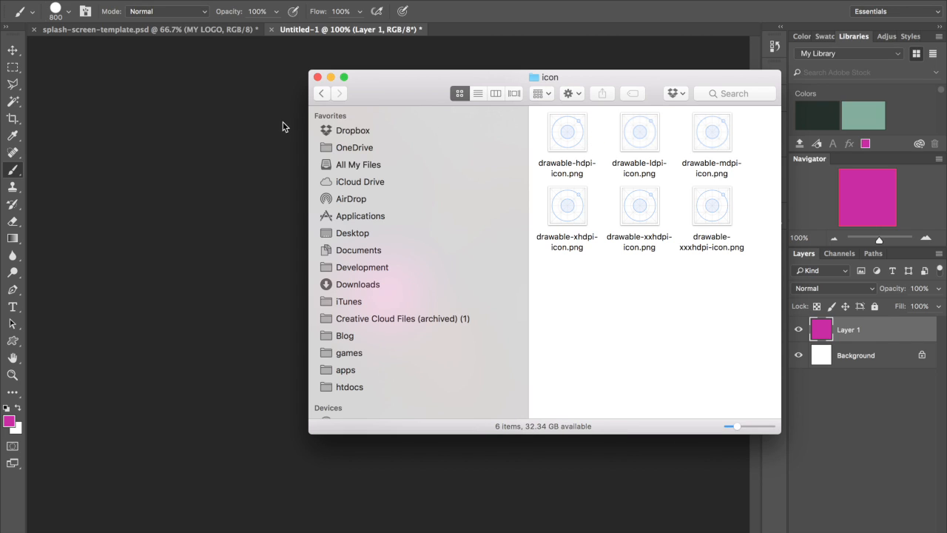
mouse_move(322, 92)
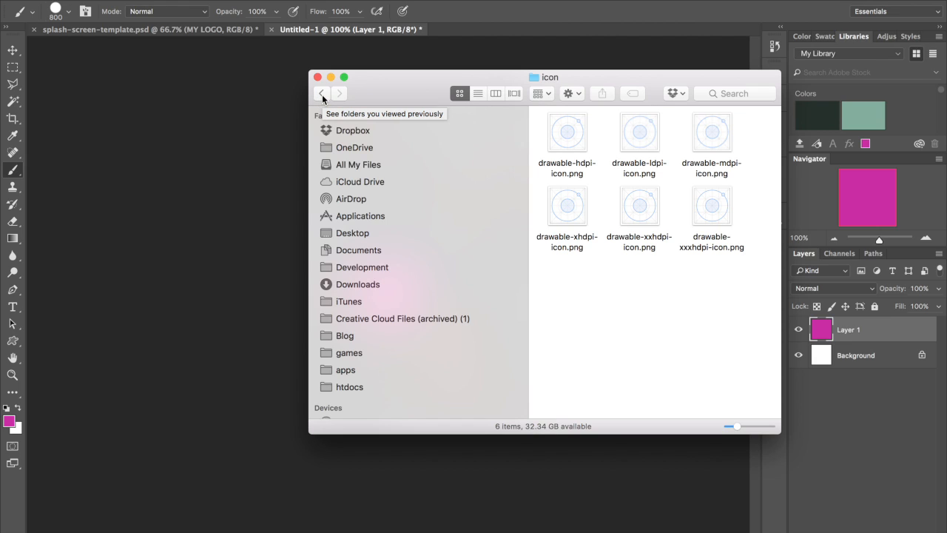
left_click(321, 93)
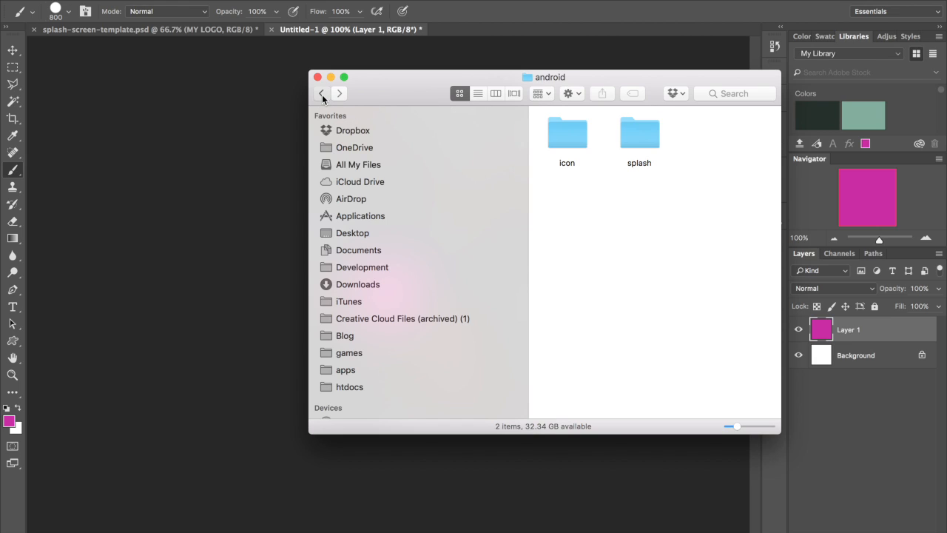
left_click(322, 93)
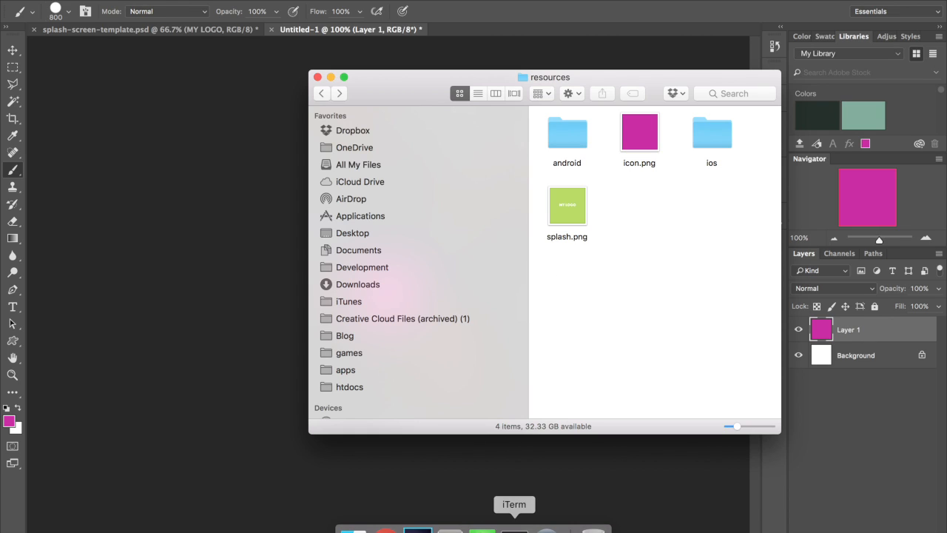
Move the terminal window left and run 'ionic resources' to generate the images.
left_click(514, 503)
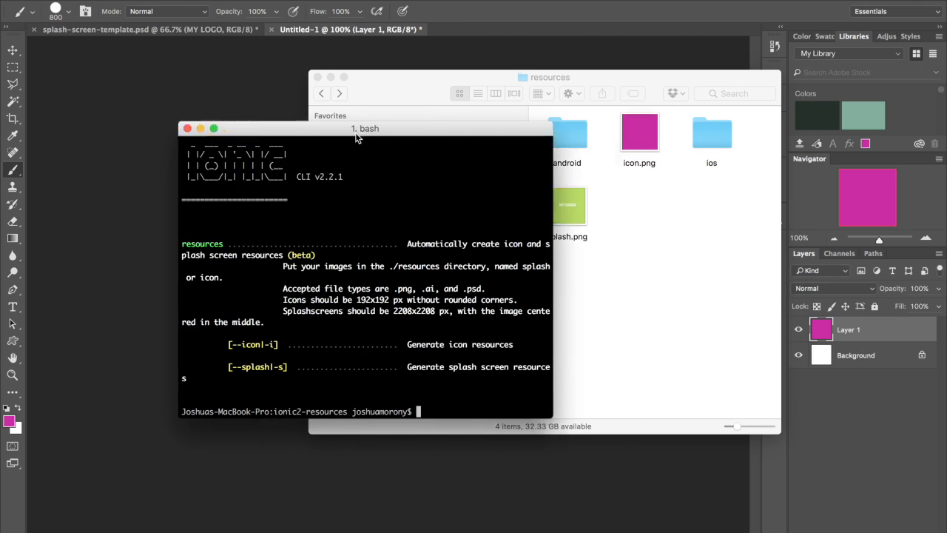
left_click_drag(365, 128, 331, 90)
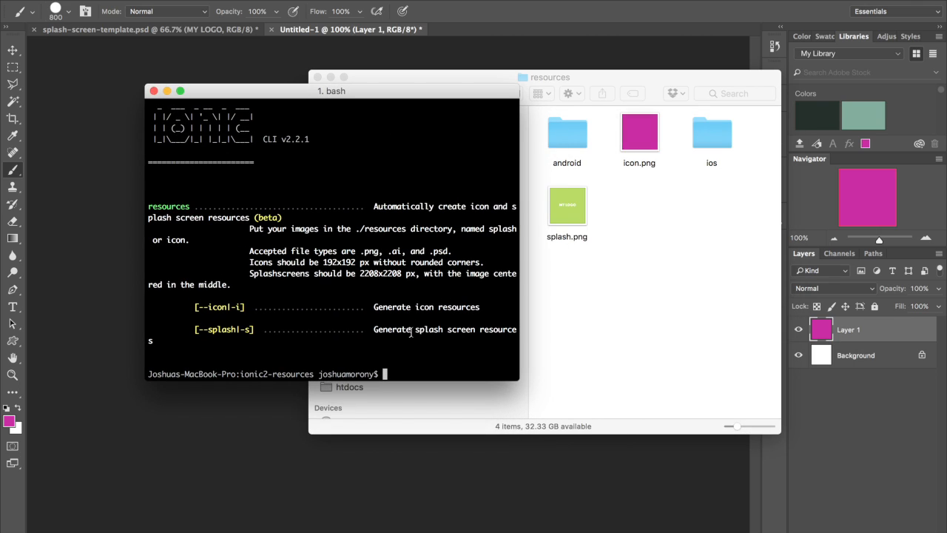
type("ionic re")
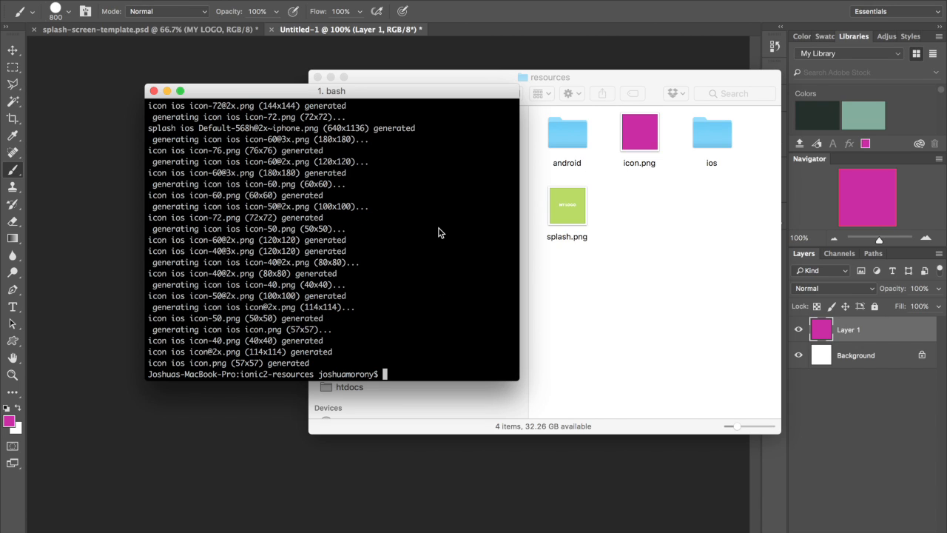
mouse_move(676, 178)
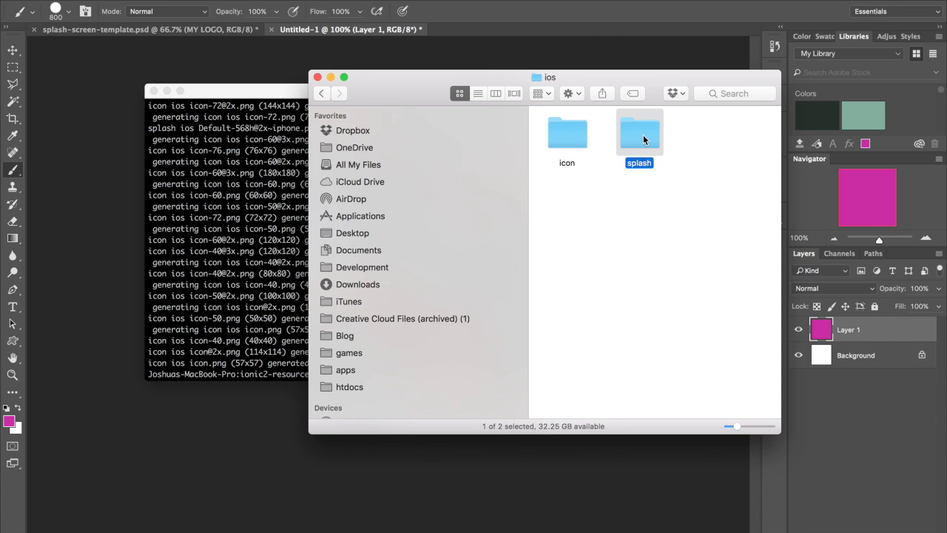
Inspect iOS splash images like Default-568h@2x~iphone.png, then go back to the android folder.
double_click(640, 133)
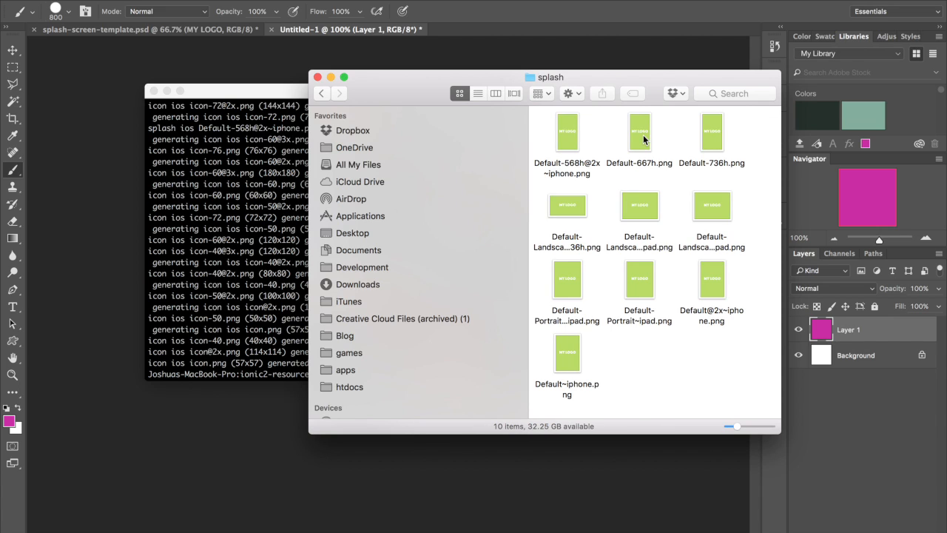
mouse_move(620, 177)
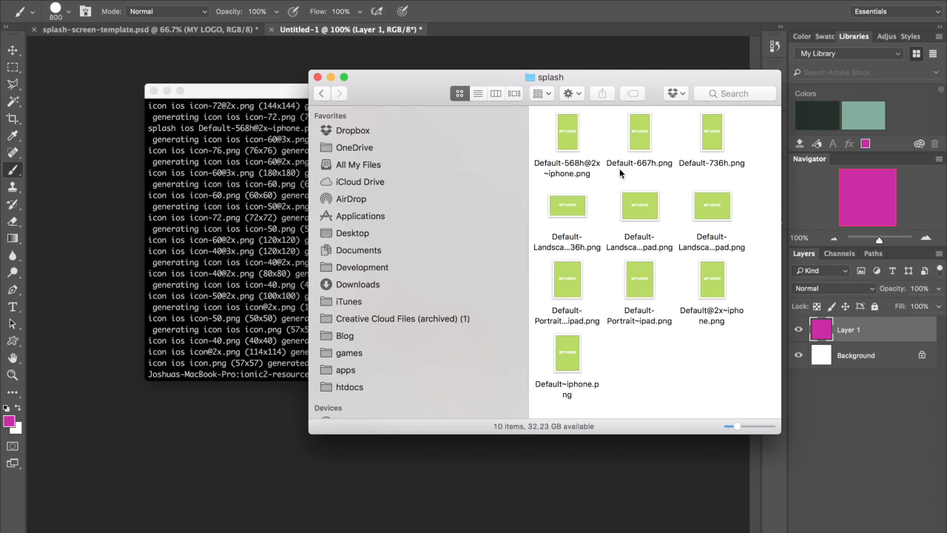
left_click(567, 132)
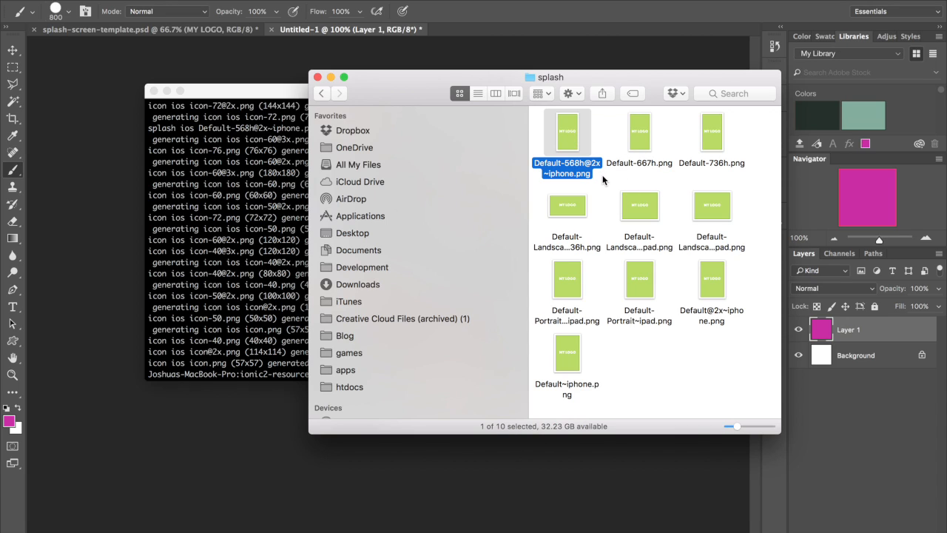
left_click(639, 206)
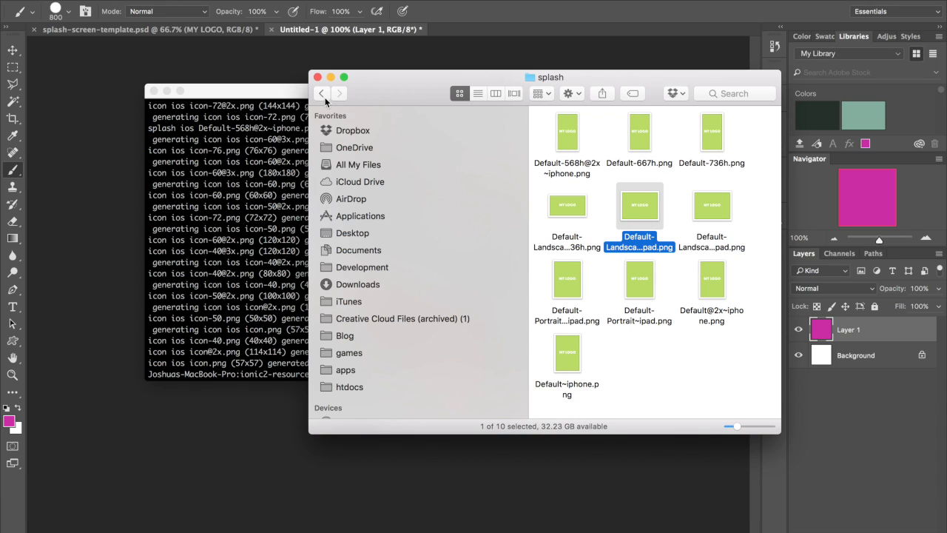
left_click(321, 93)
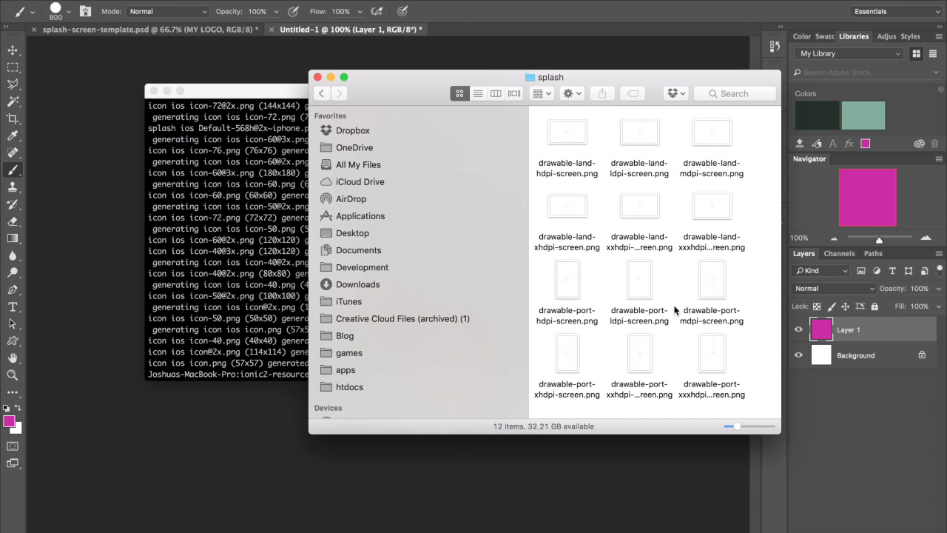
left_click(321, 92)
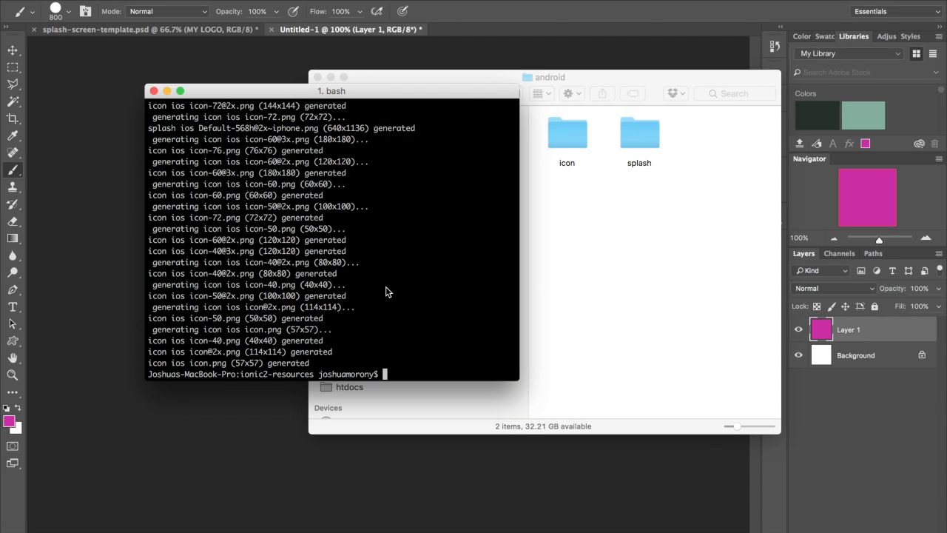
mouse_move(394, 320)
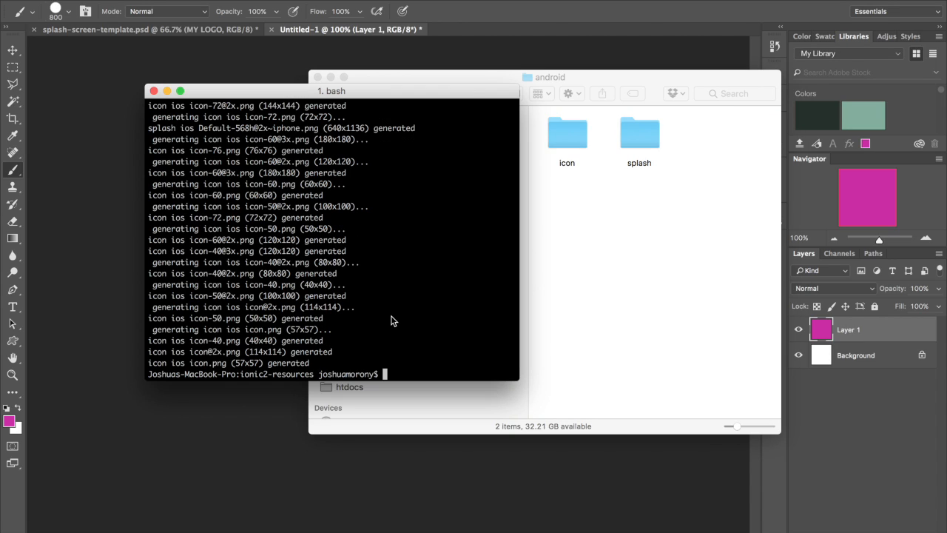
Run 'ionic platform add android', then start rerunning ionic resources.
type("ion")
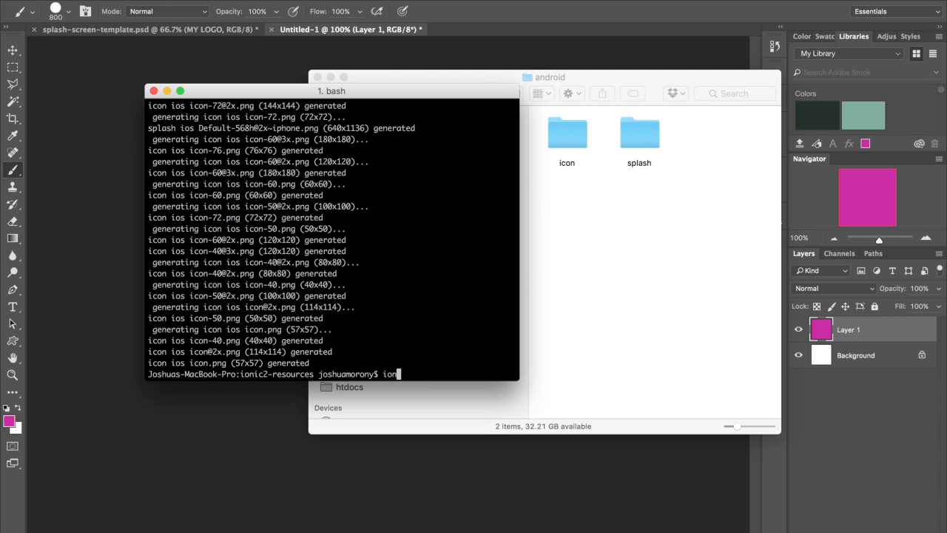
key("Backspace")
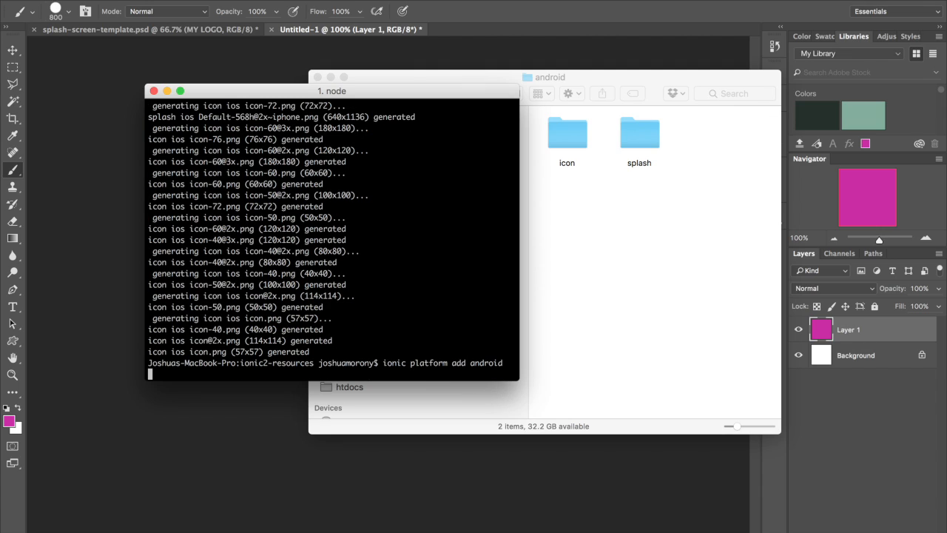
key("Return")
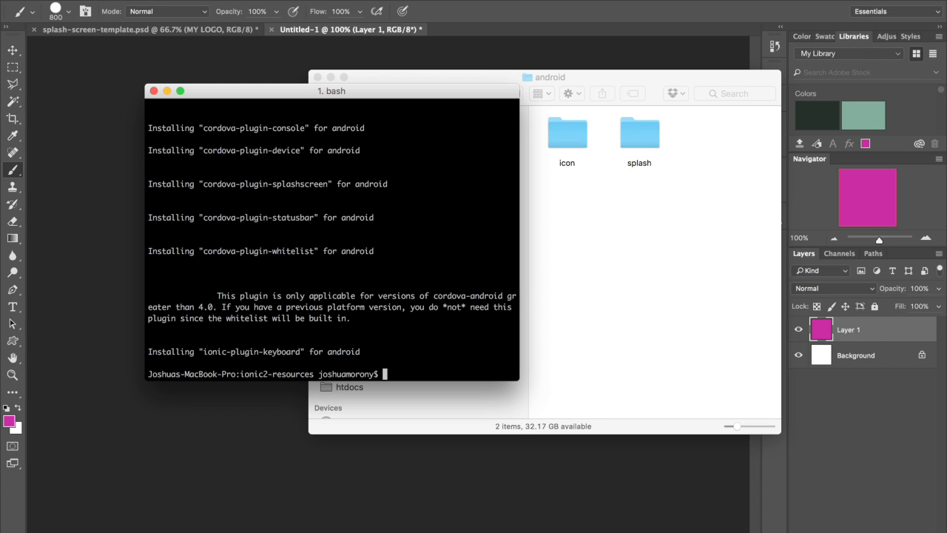
type("io")
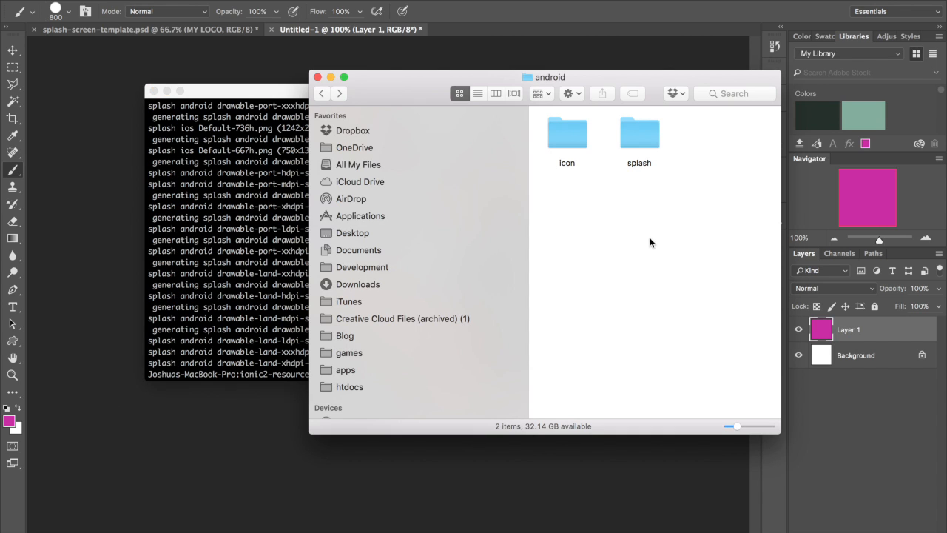
Open the android splash folder to view the generated splash images.
double_click(638, 133)
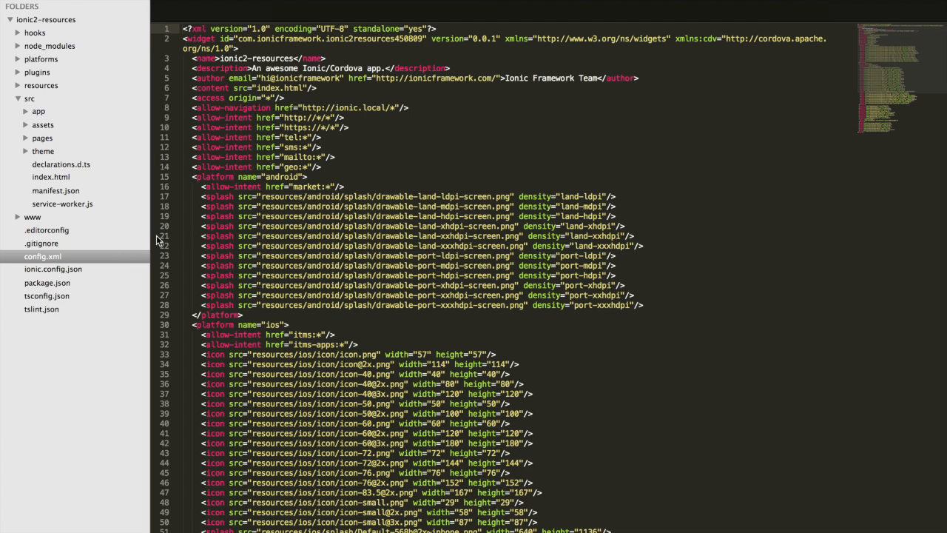
mouse_move(69, 260)
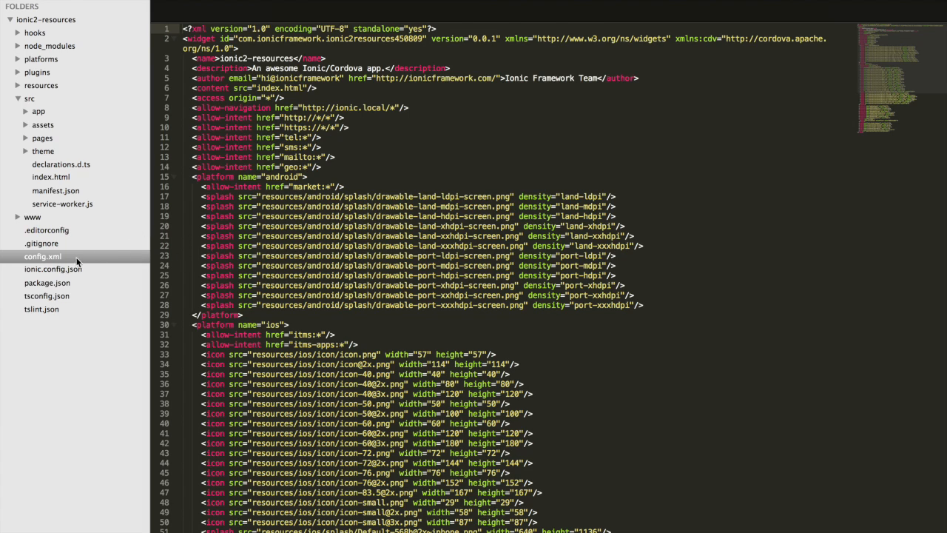
Open config.xml and scroll through its Android splash and iOS icon and splash entries.
left_click(42, 256)
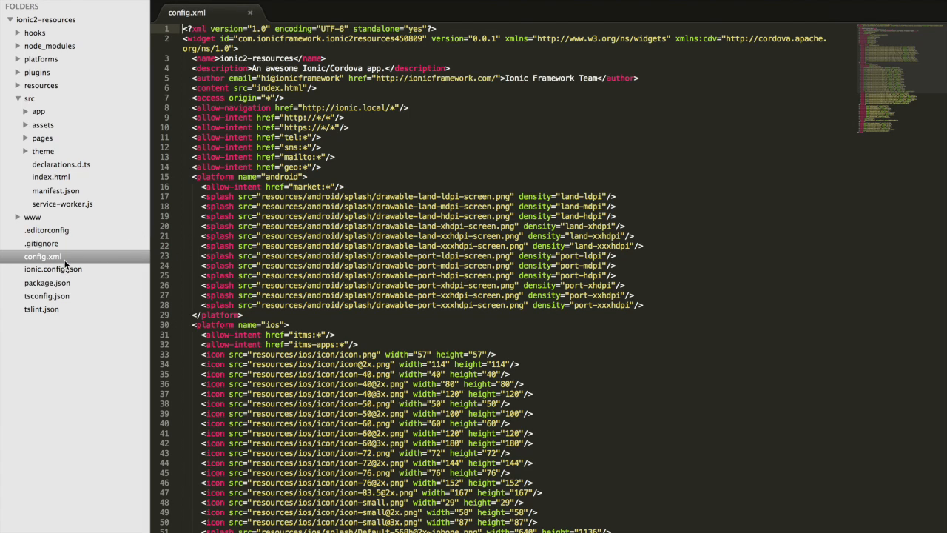
mouse_move(323, 207)
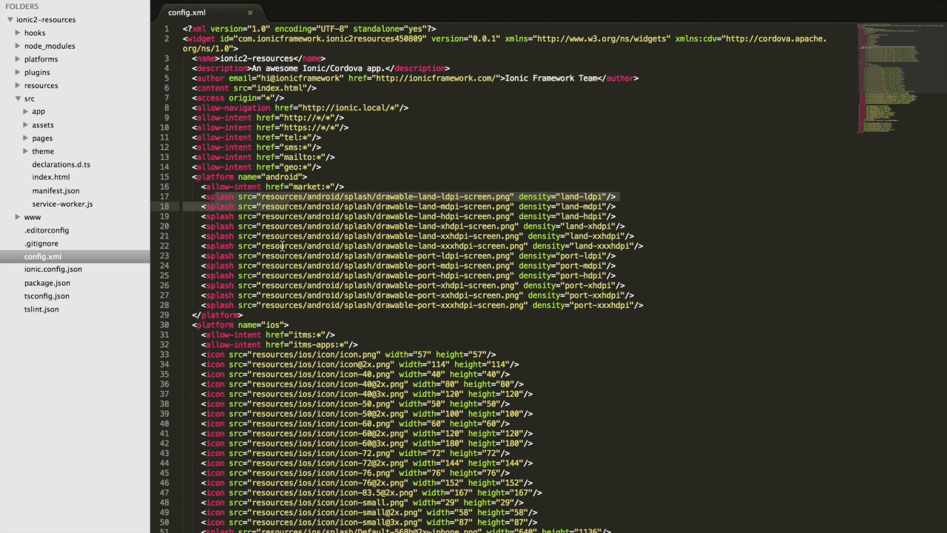
scroll("down", 3)
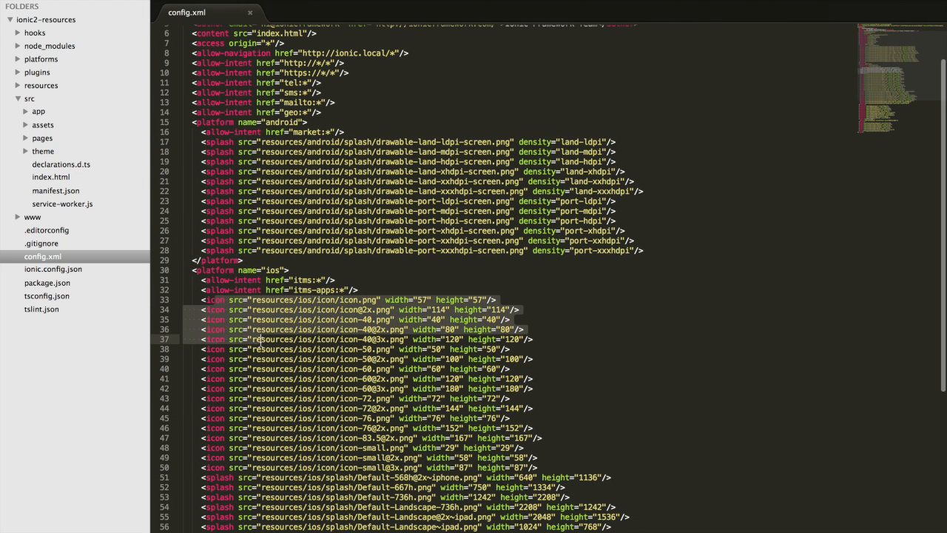
scroll("down", 3)
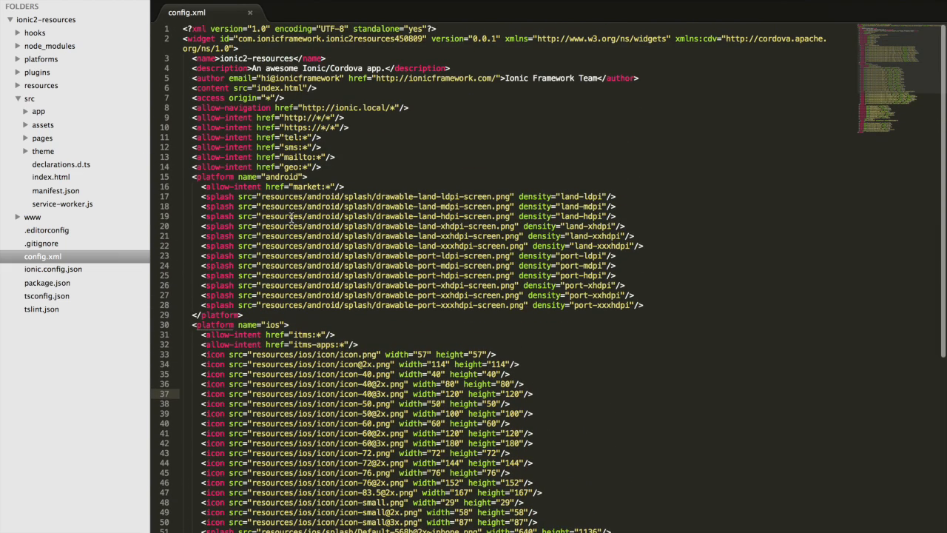
mouse_move(407, 216)
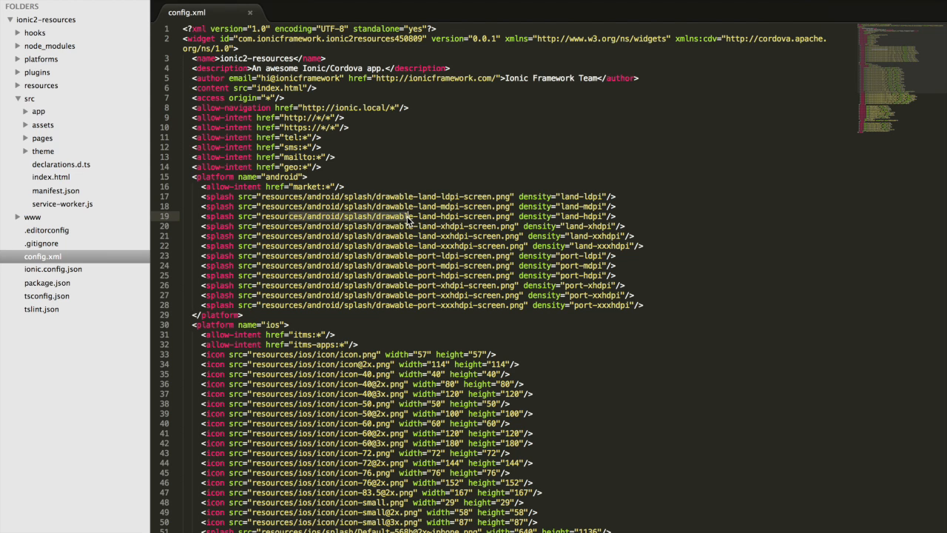
scroll("down", 3)
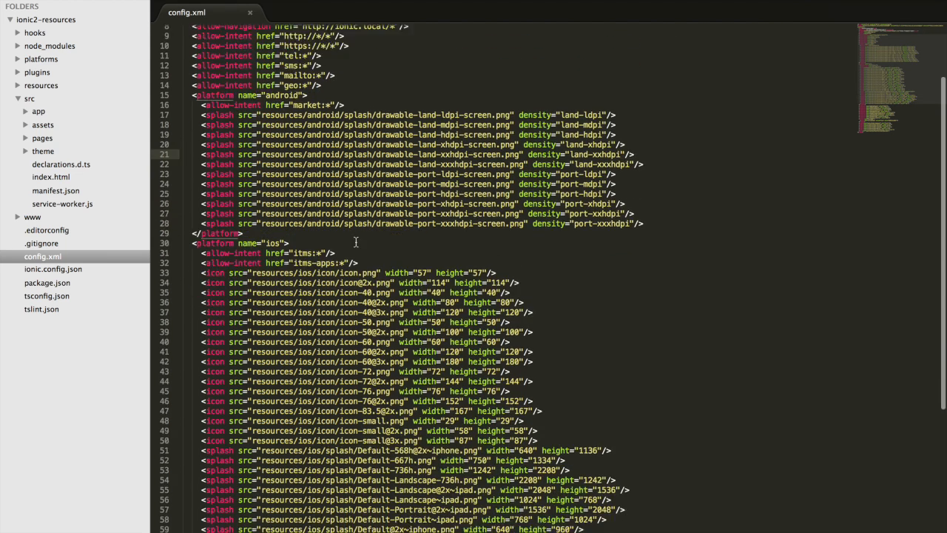
scroll("down", 3)
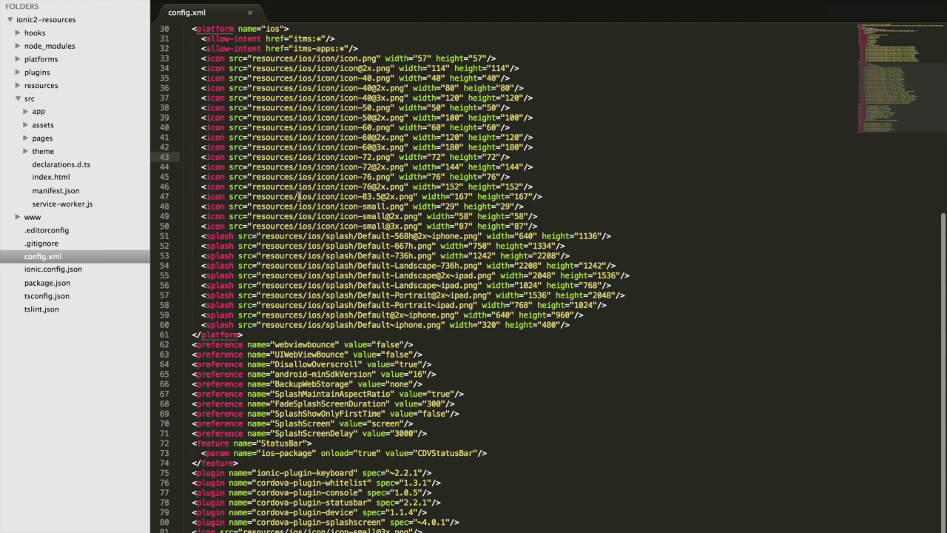
scroll("up", 3)
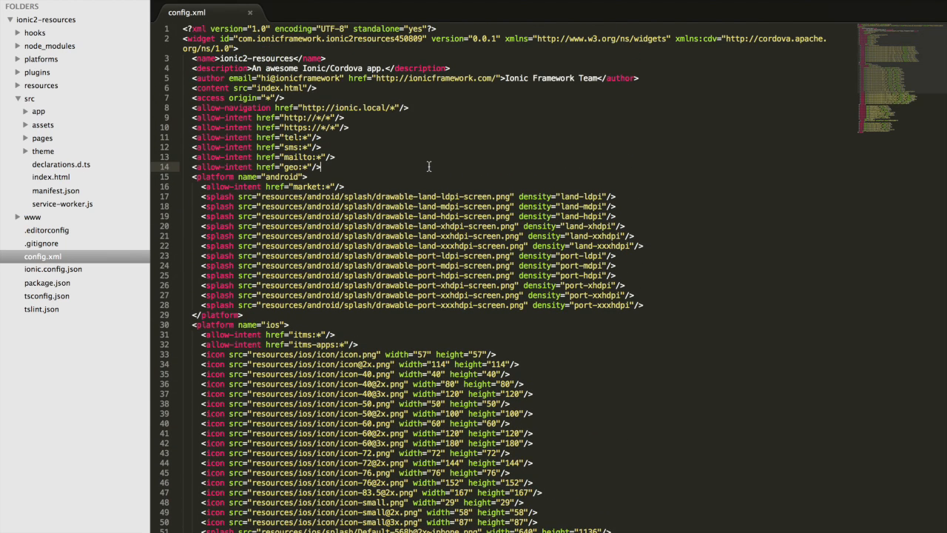